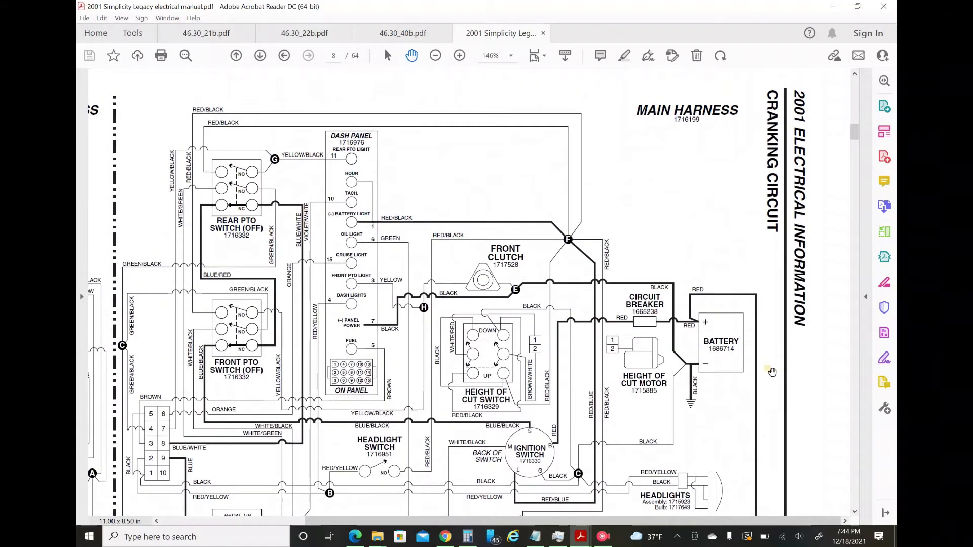
Scroll page 8 down and sideways to show the pedal switch, ignition switch and engine harness.
scroll("down", 3)
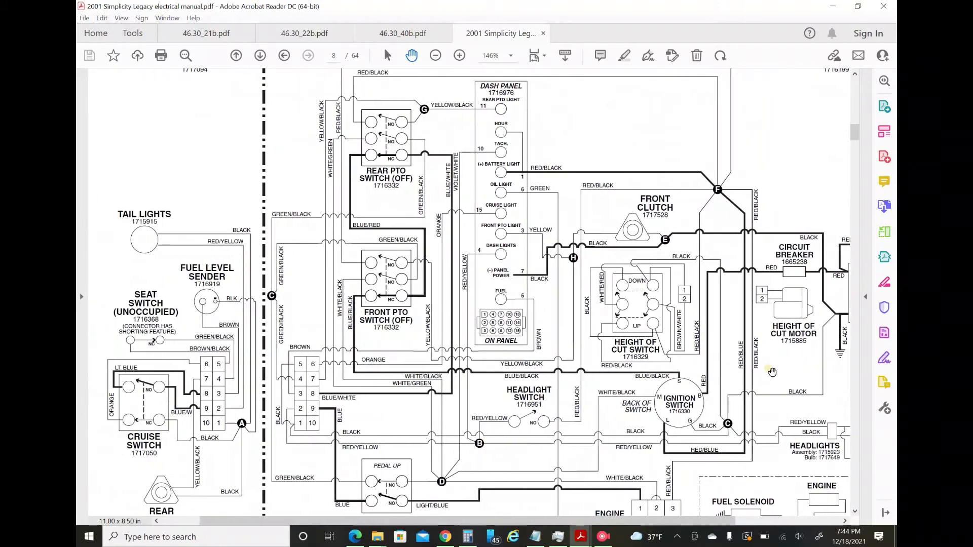
scroll("right", 3)
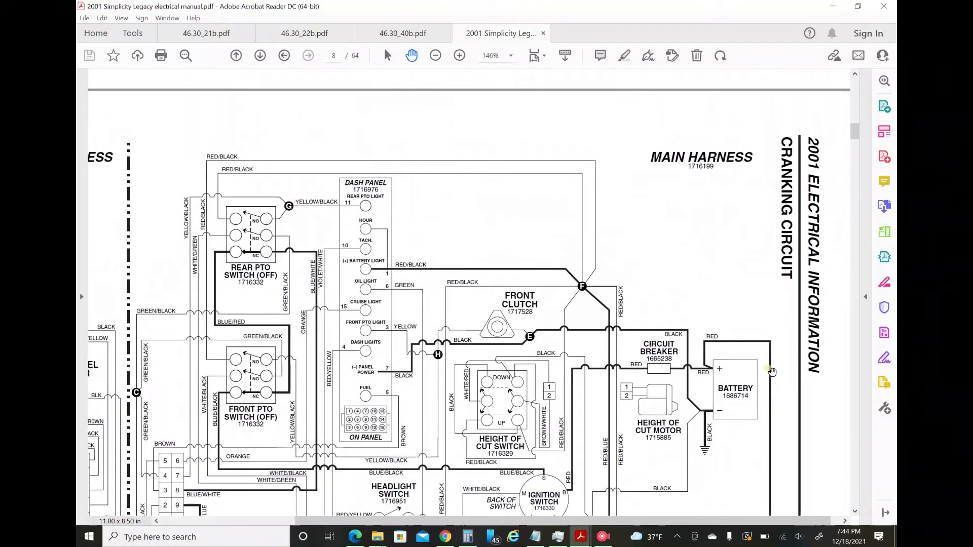
scroll("down", 3)
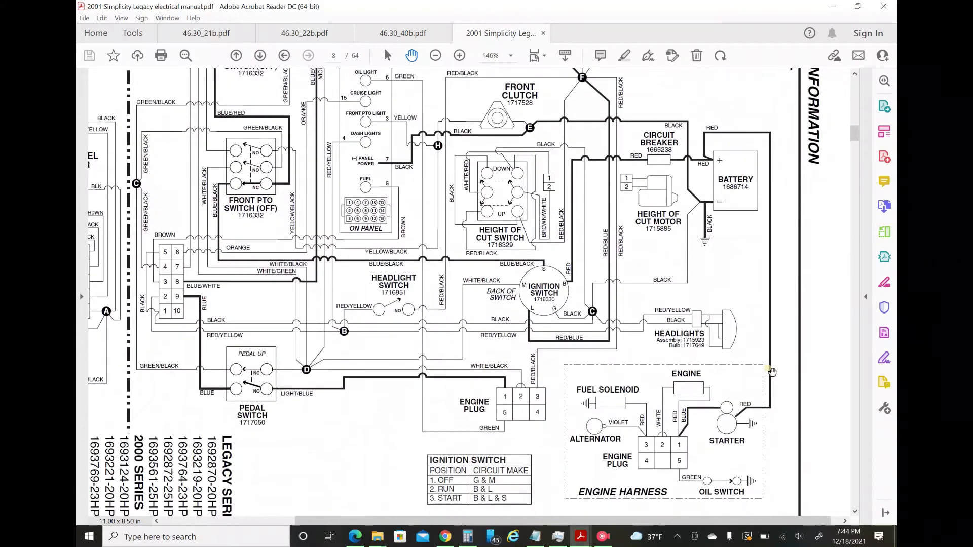
scroll("left", 3)
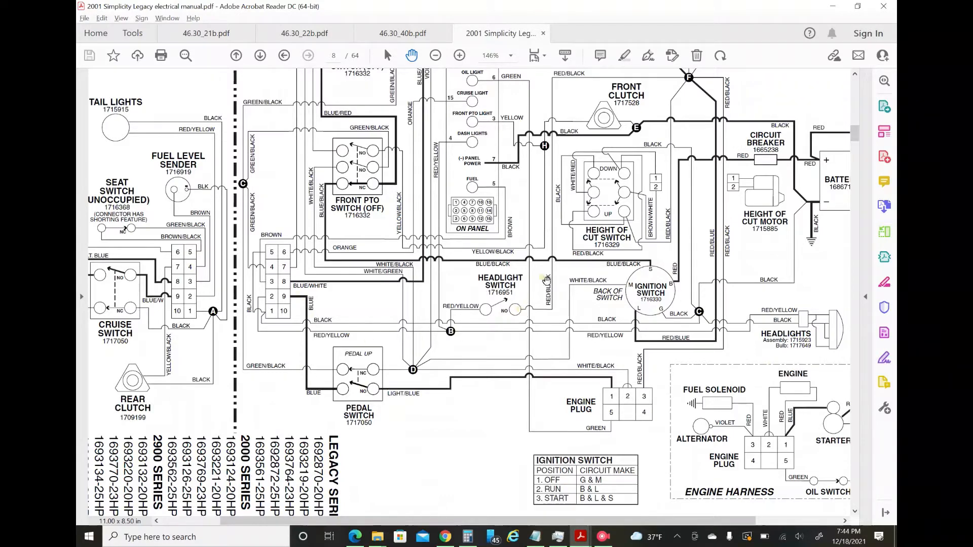
mouse_move(199, 276)
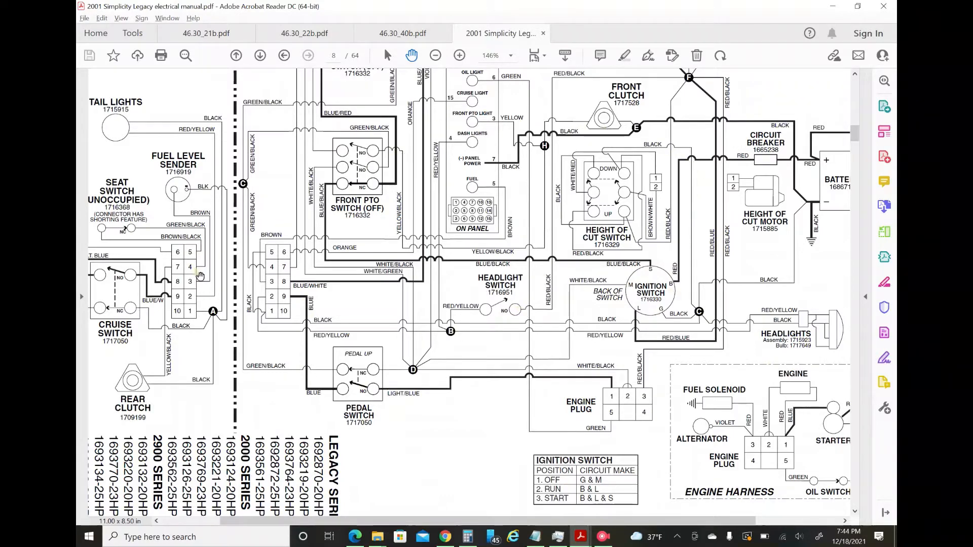
mouse_move(572, 285)
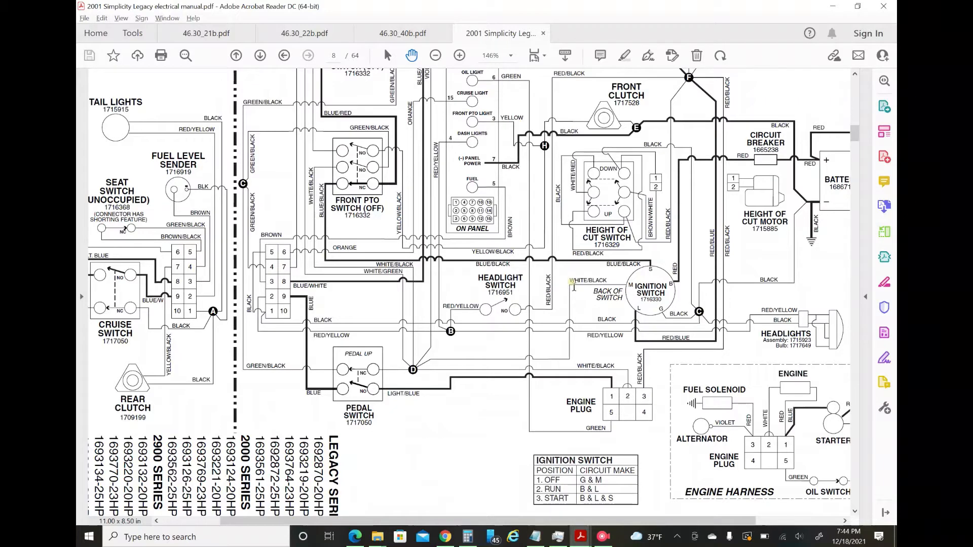
mouse_move(351, 374)
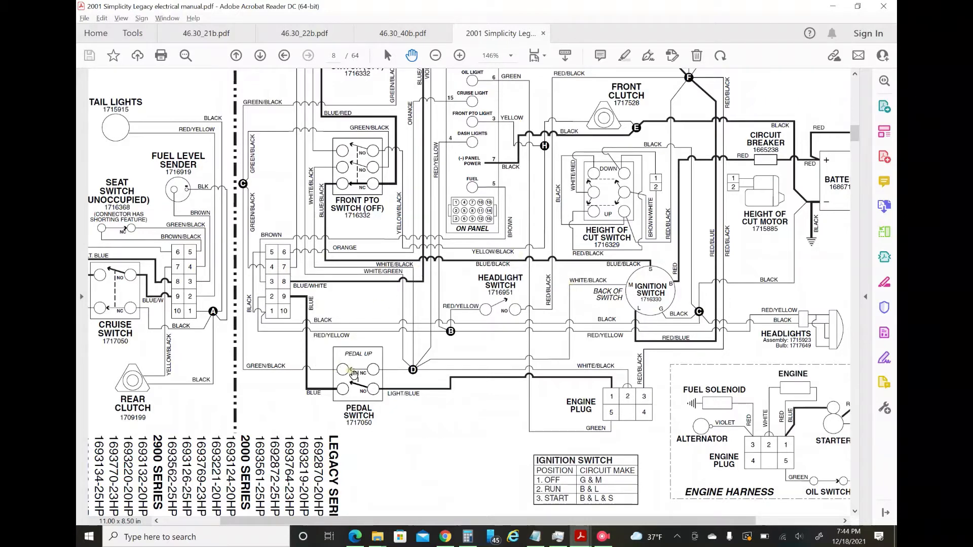
mouse_move(600, 264)
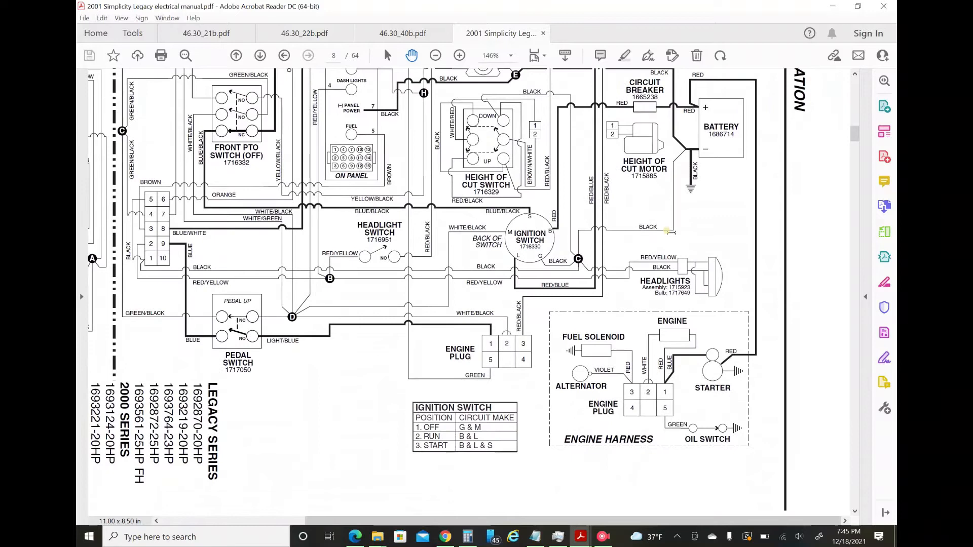
mouse_move(695, 240)
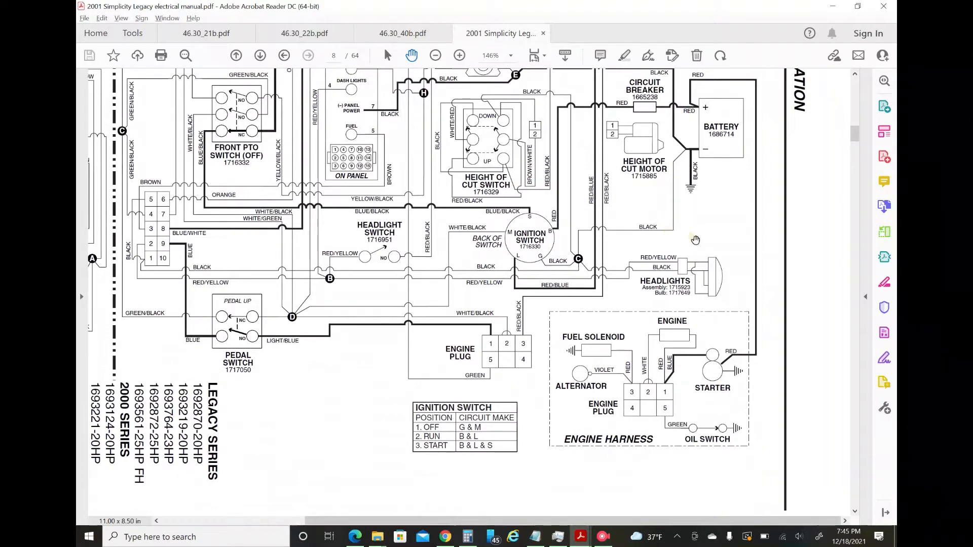
mouse_move(697, 354)
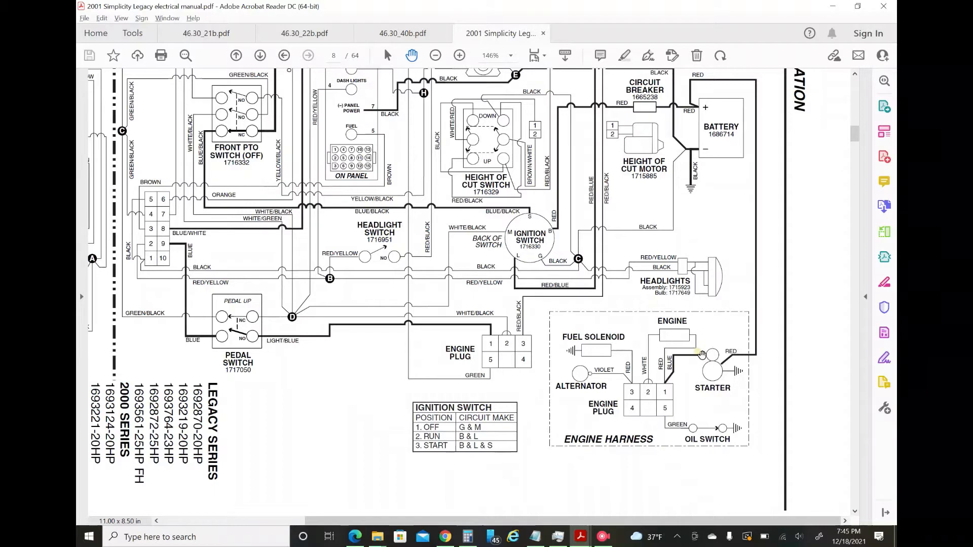
mouse_move(713, 353)
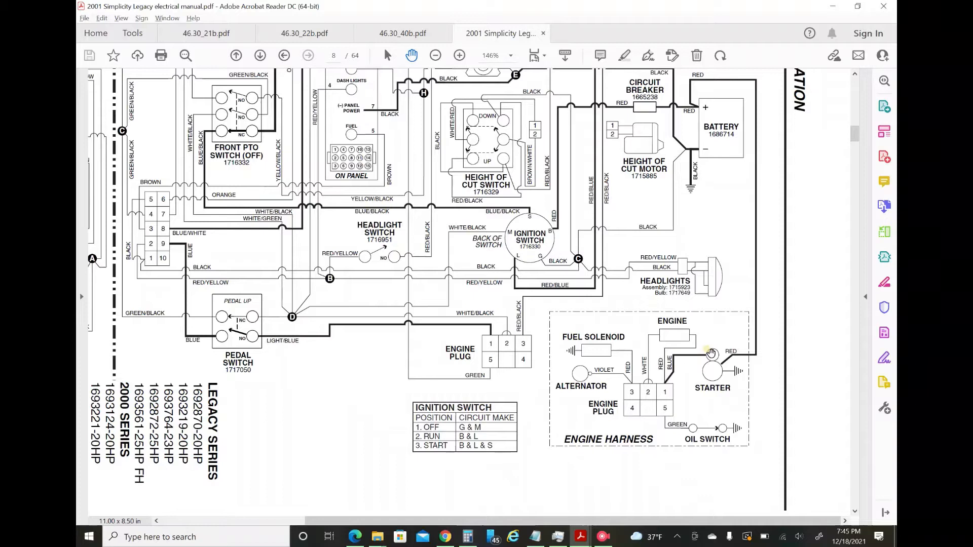
mouse_move(692, 354)
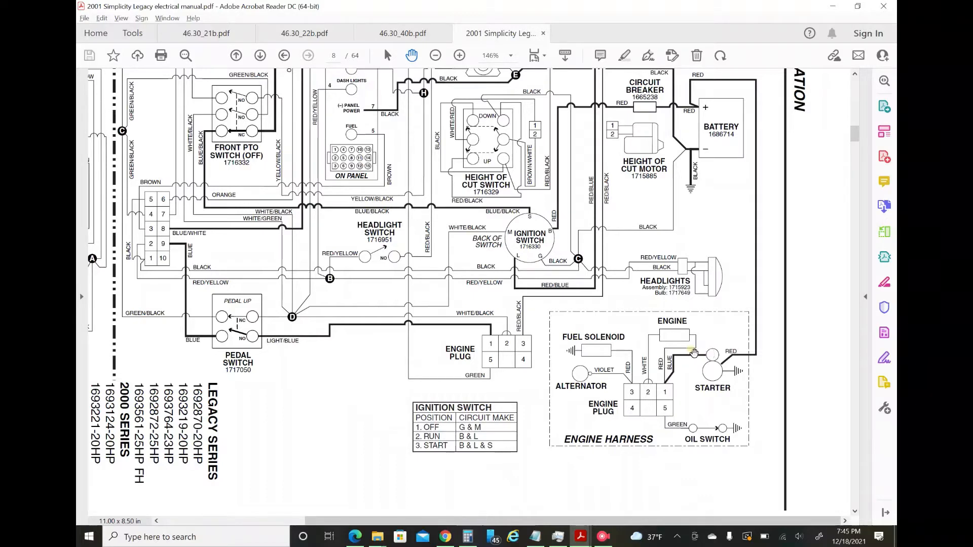
mouse_move(708, 355)
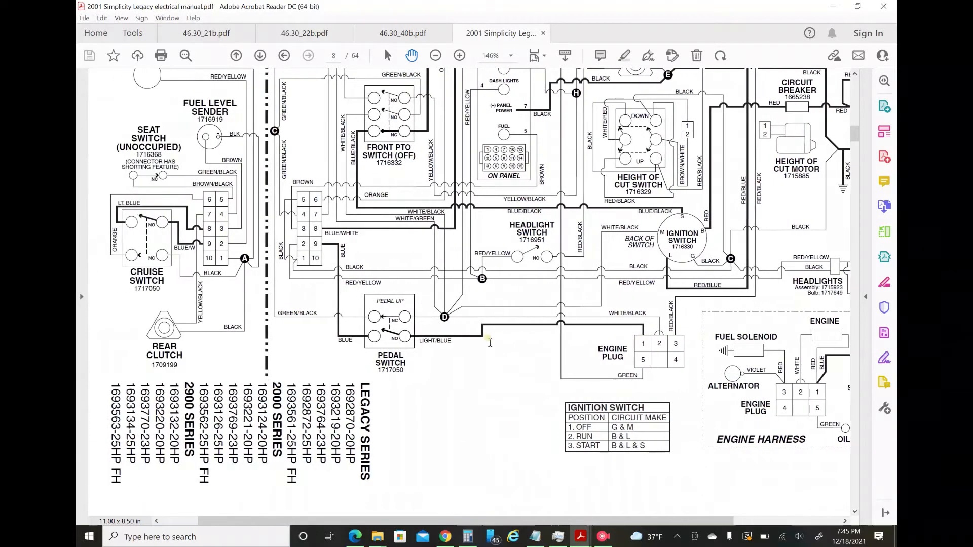
mouse_move(568, 320)
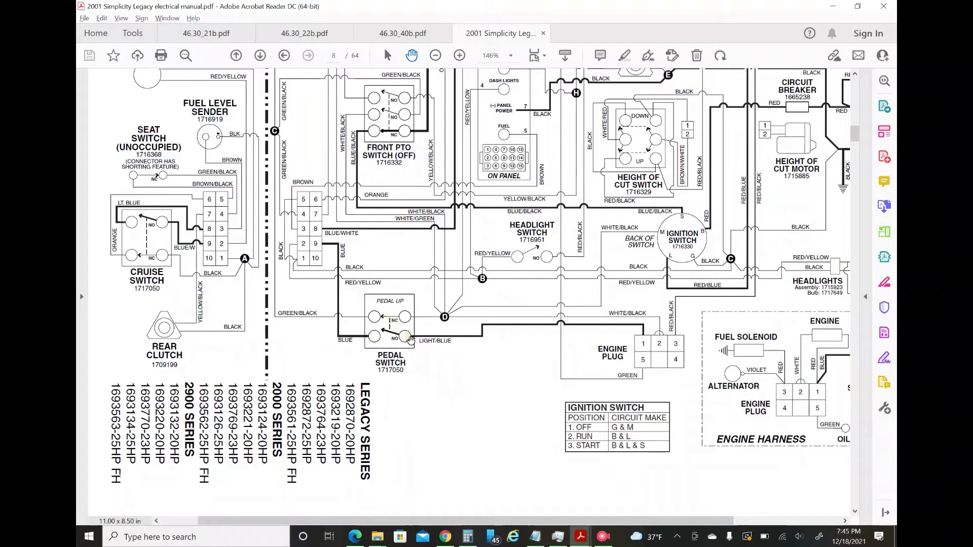
mouse_move(371, 339)
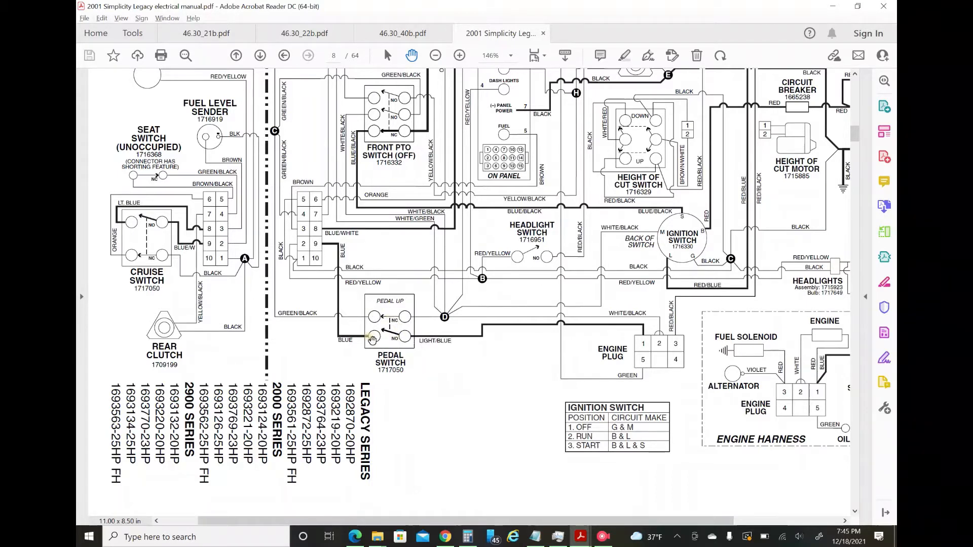
mouse_move(419, 340)
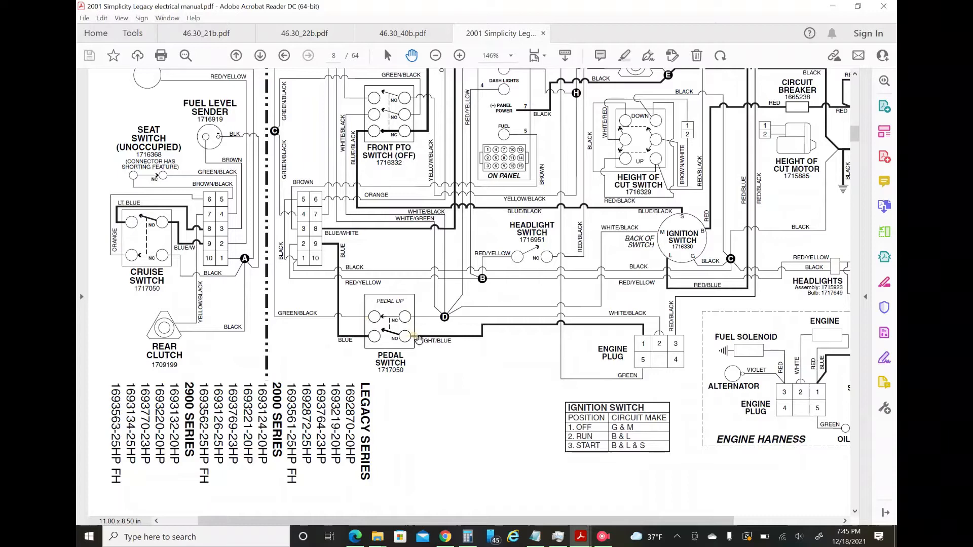
scroll("left", 3)
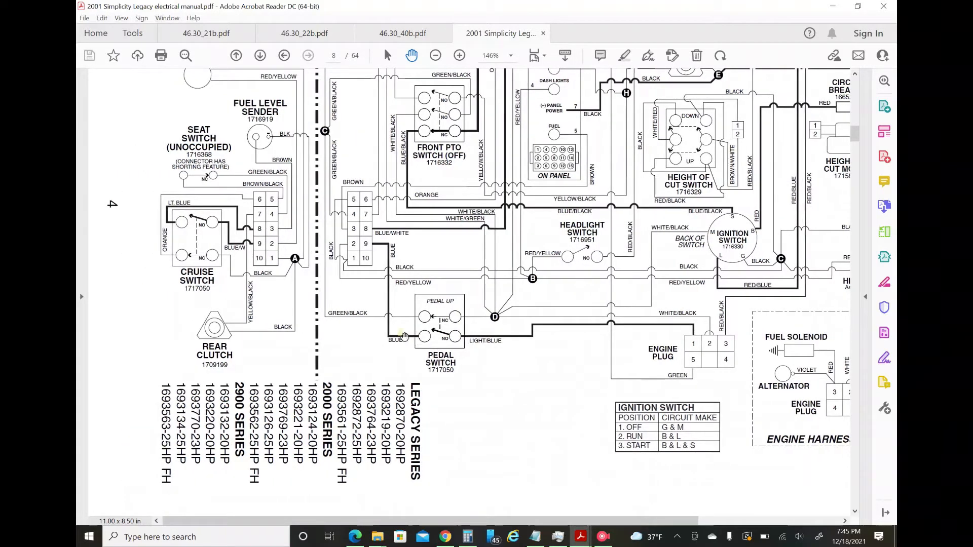
mouse_move(427, 338)
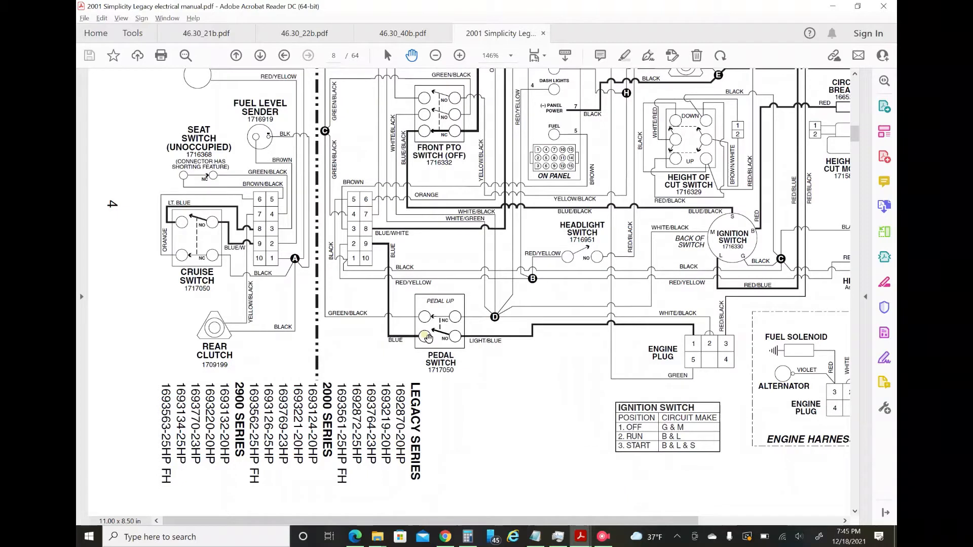
mouse_move(445, 304)
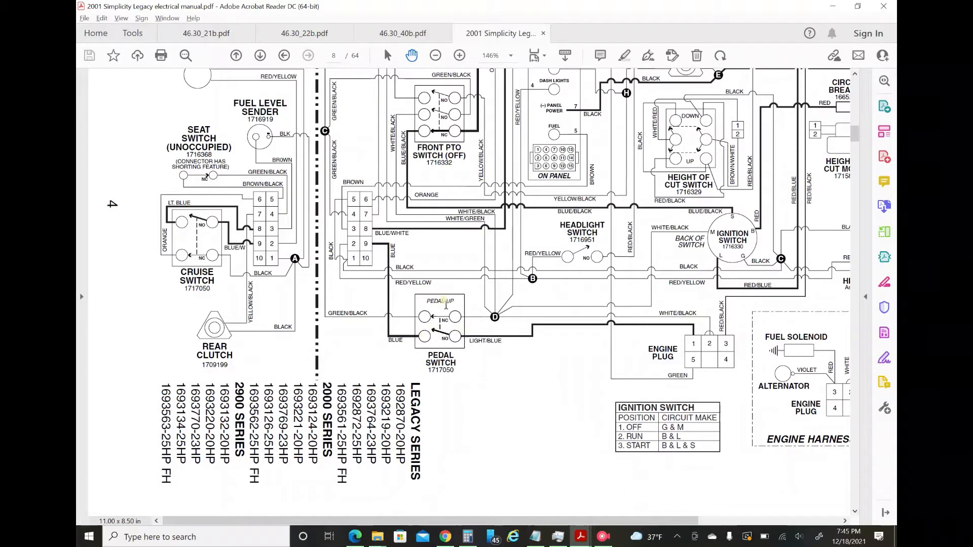
mouse_move(457, 335)
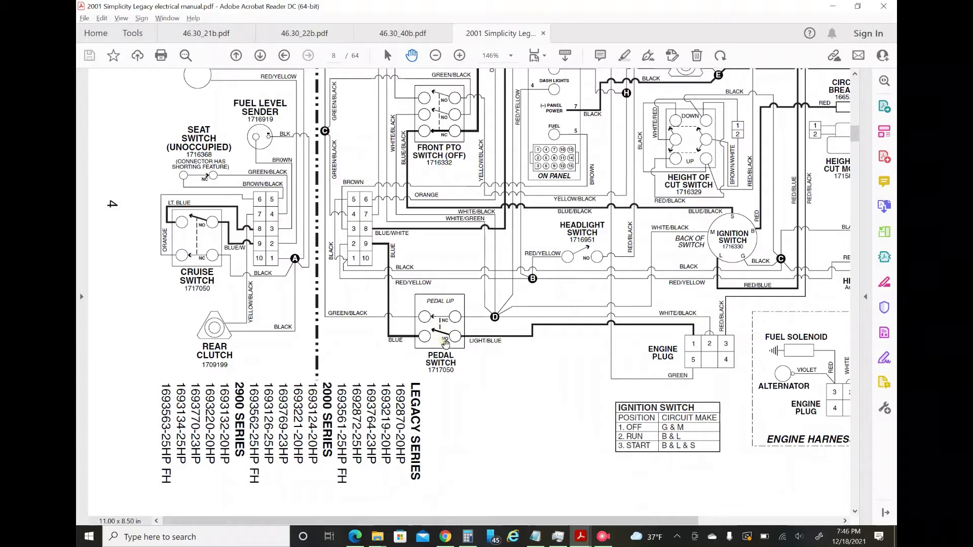
mouse_move(431, 334)
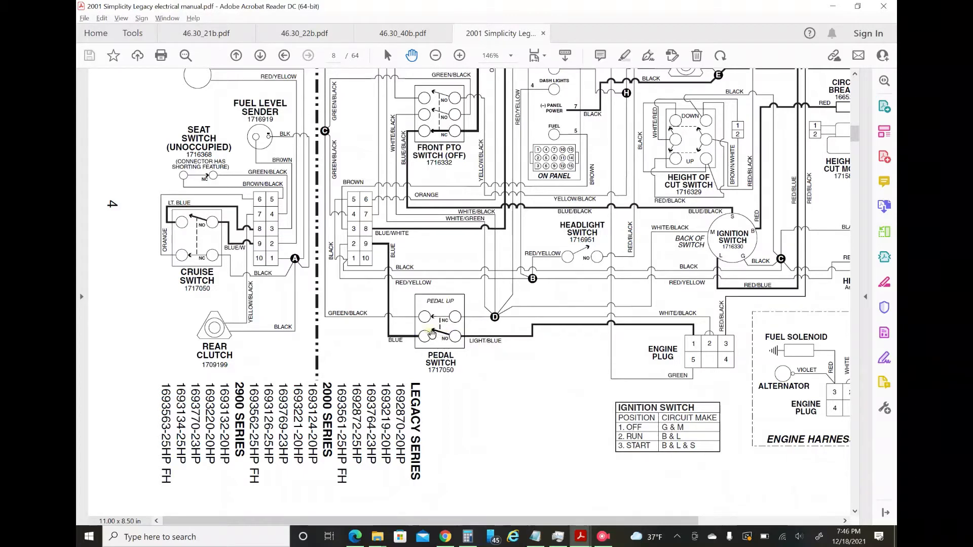
mouse_move(422, 336)
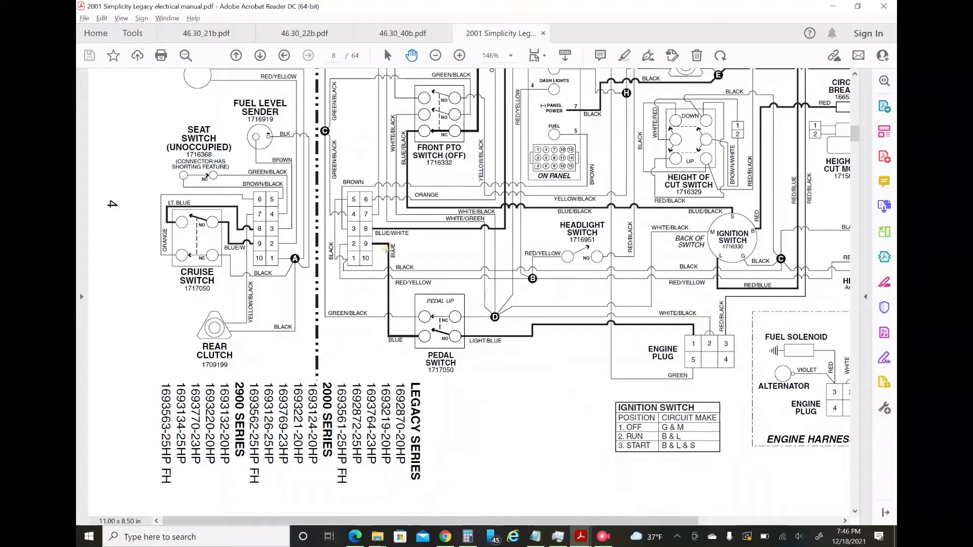
mouse_move(363, 216)
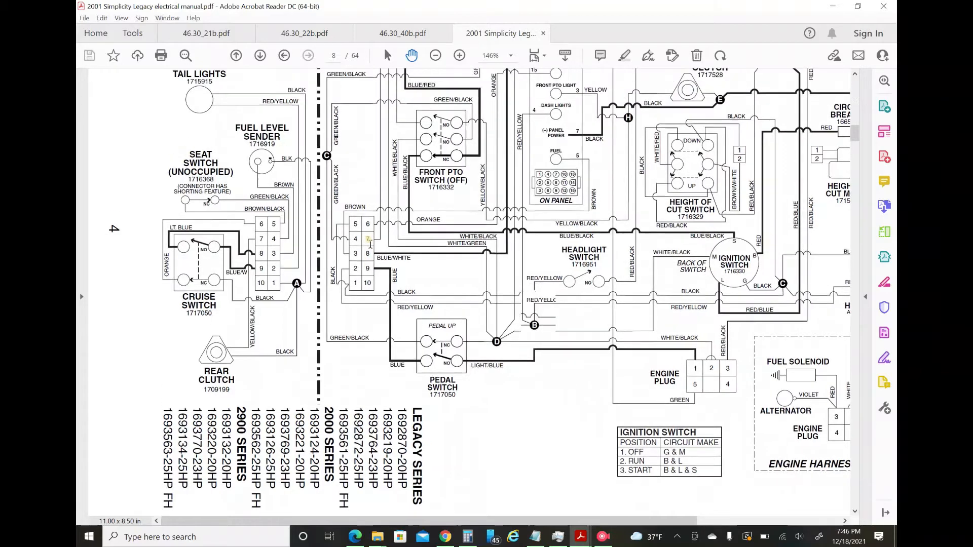
Scroll page 8 to show the pedal switch, engine plug and ignition switch position table.
scroll("up", 3)
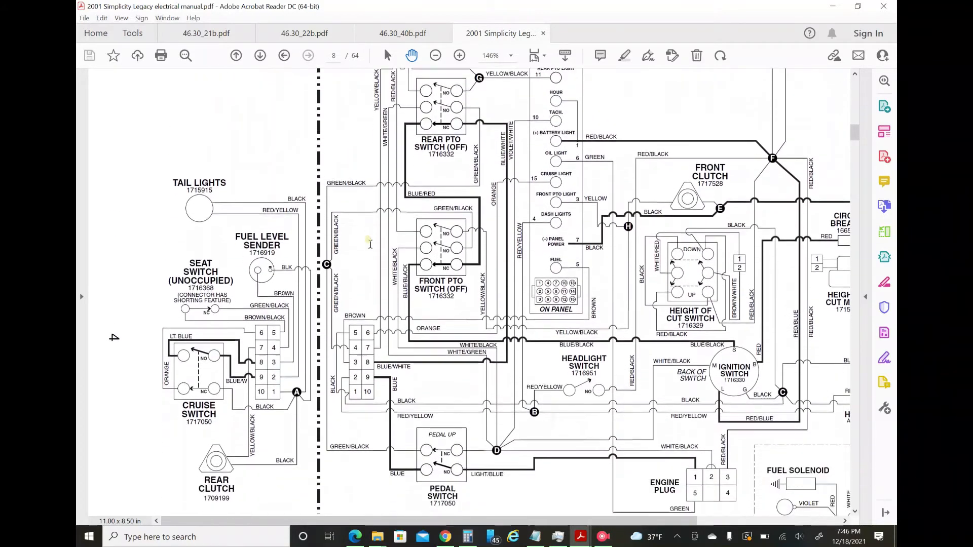
scroll("down", 3)
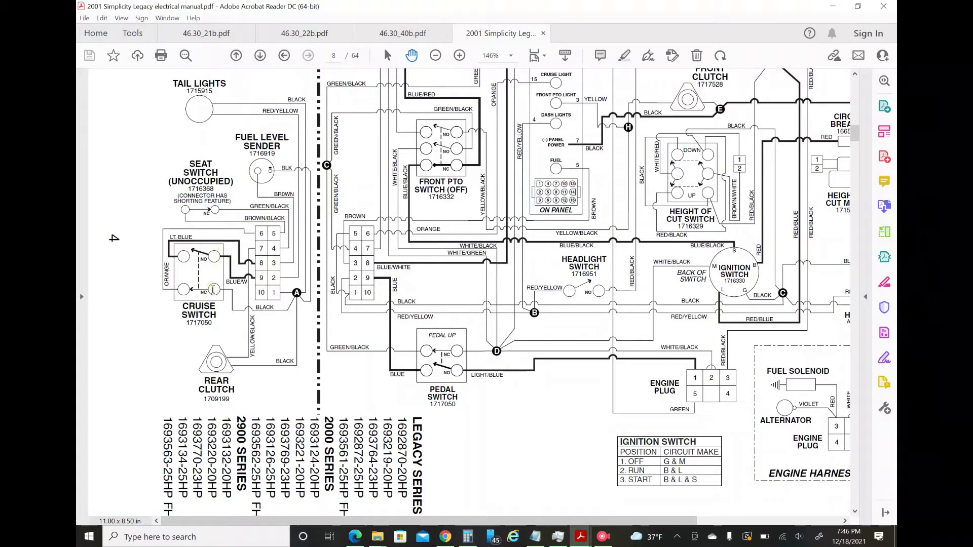
mouse_move(217, 257)
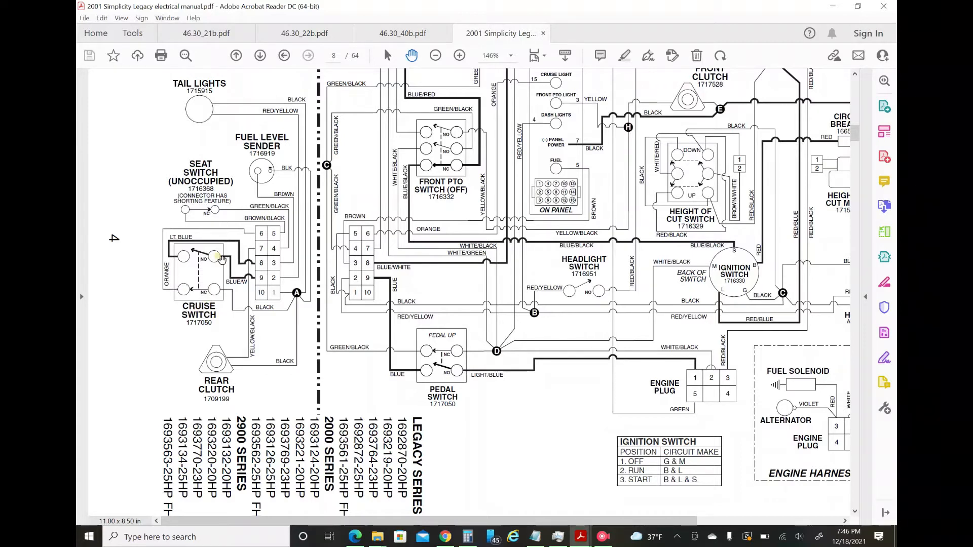
mouse_move(221, 259)
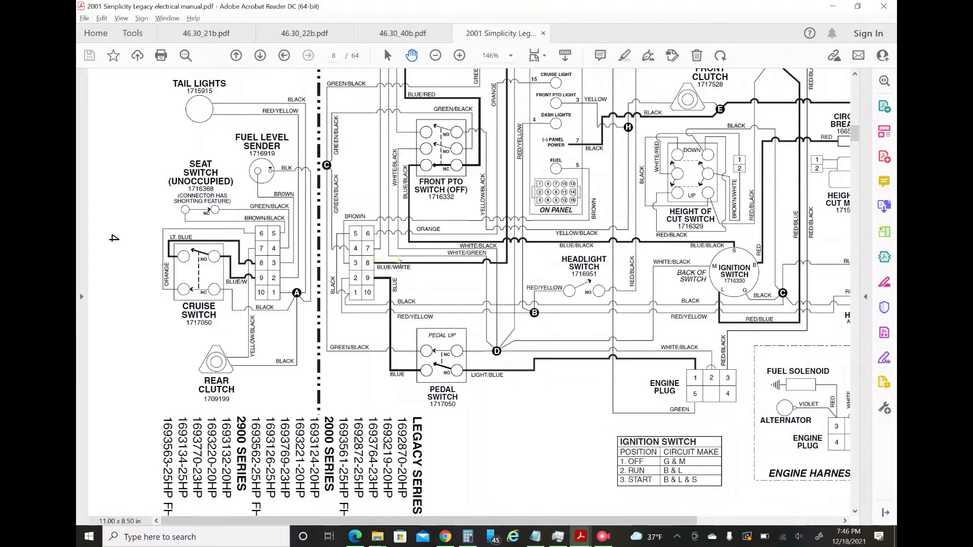
mouse_move(519, 183)
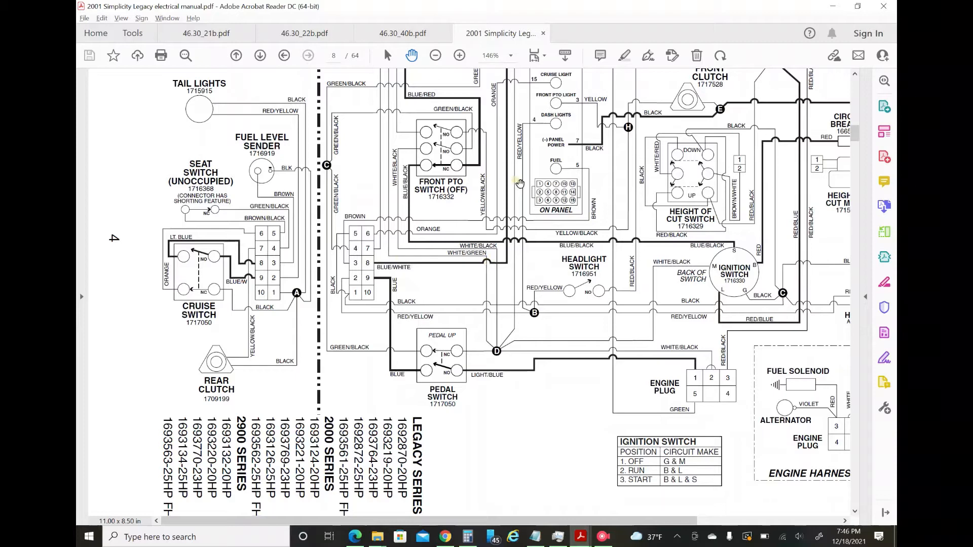
Scroll page 8 to view the battery, circuit breaker, headlights, starter and engine harness.
scroll("up", 3)
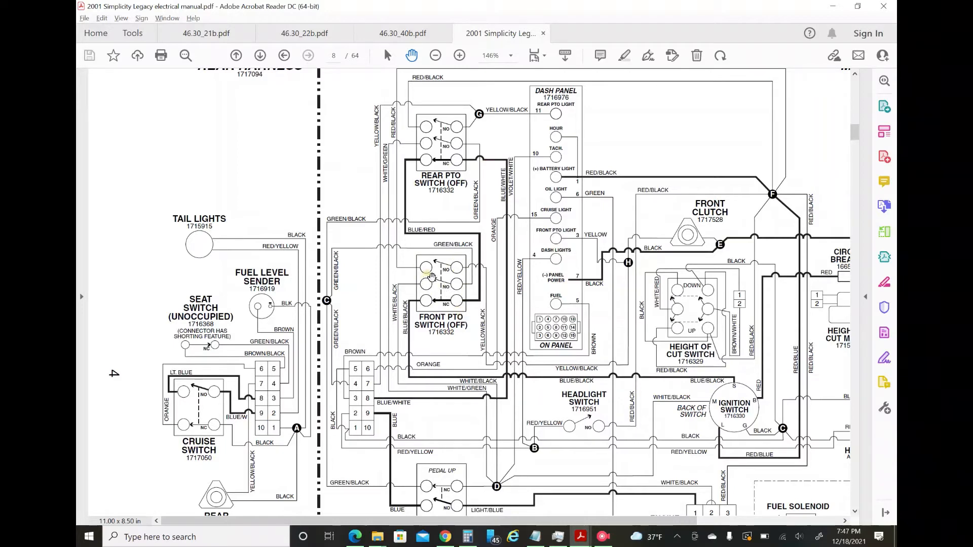
mouse_move(433, 282)
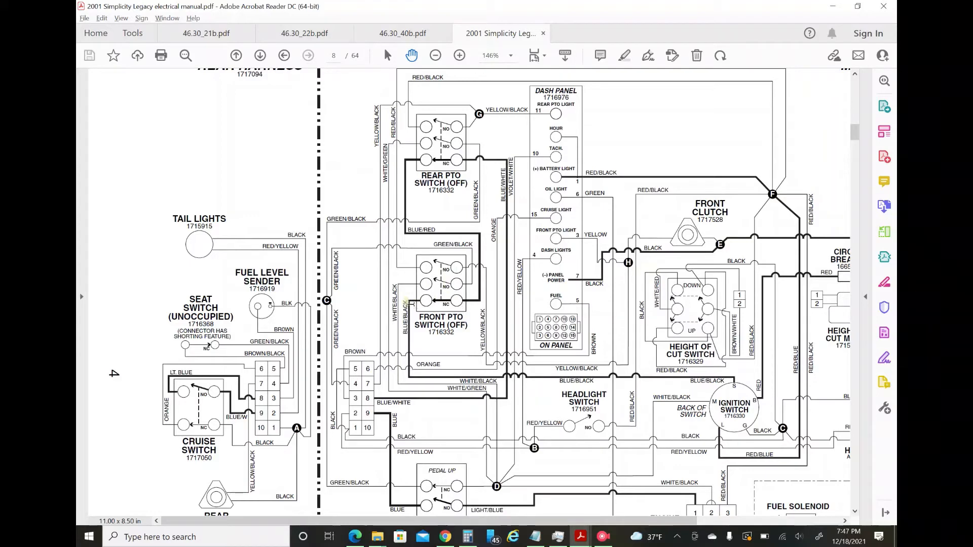
mouse_move(434, 377)
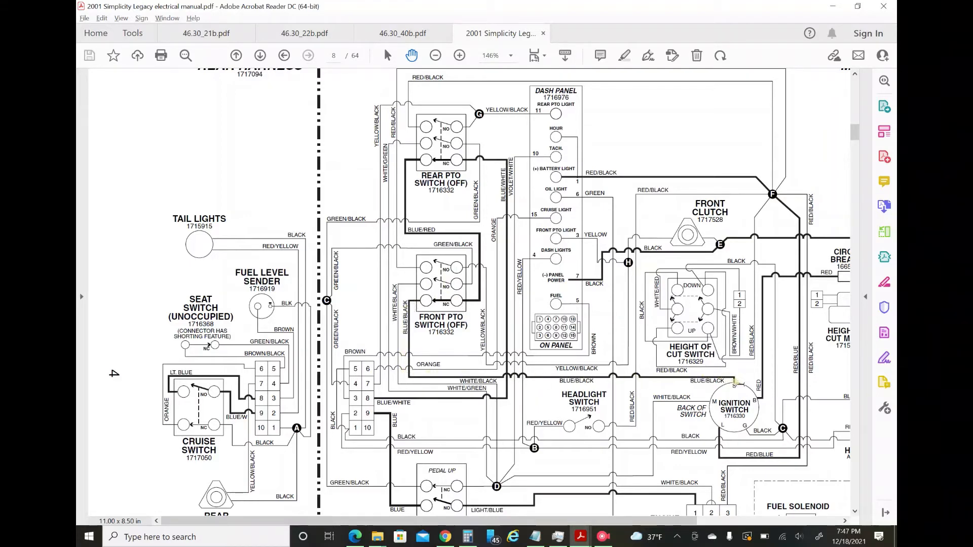
scroll("down", 3)
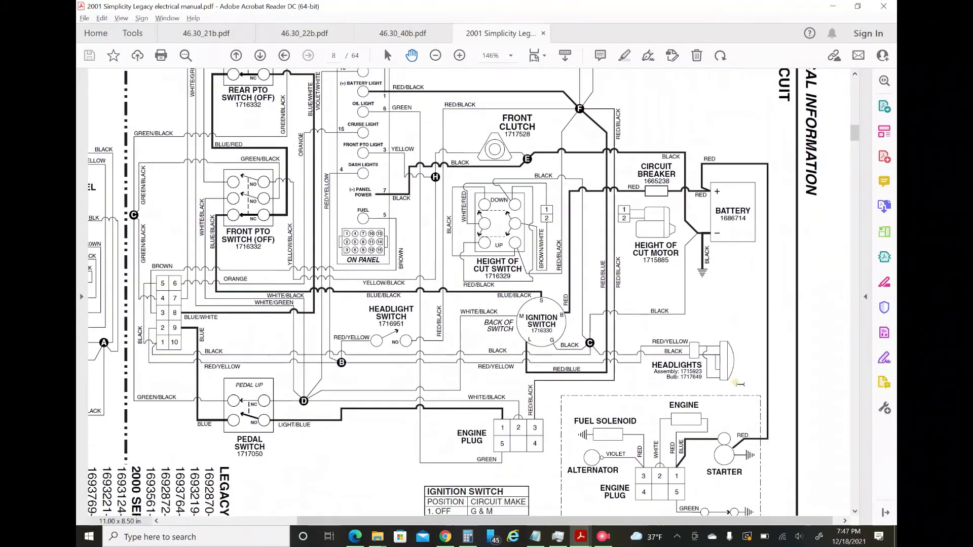
mouse_move(536, 301)
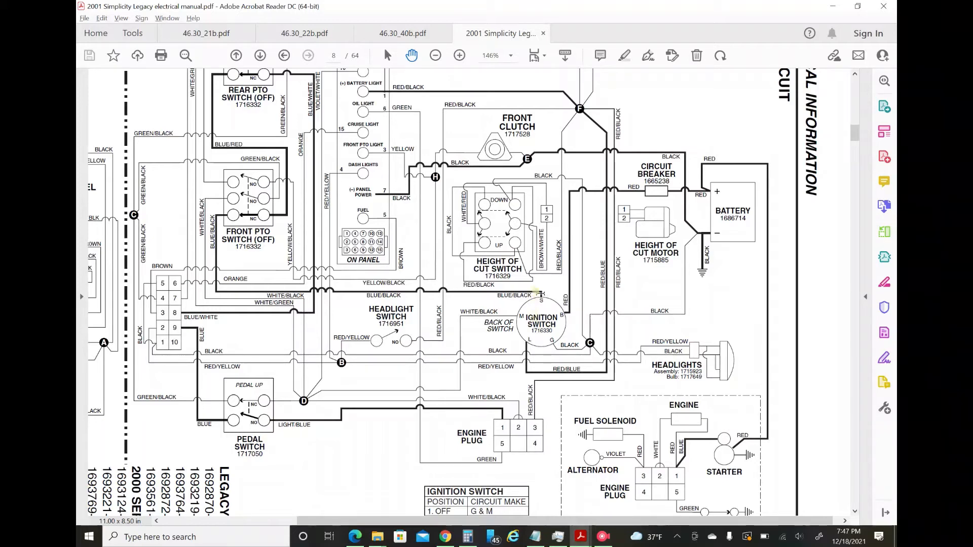
scroll("down", 3)
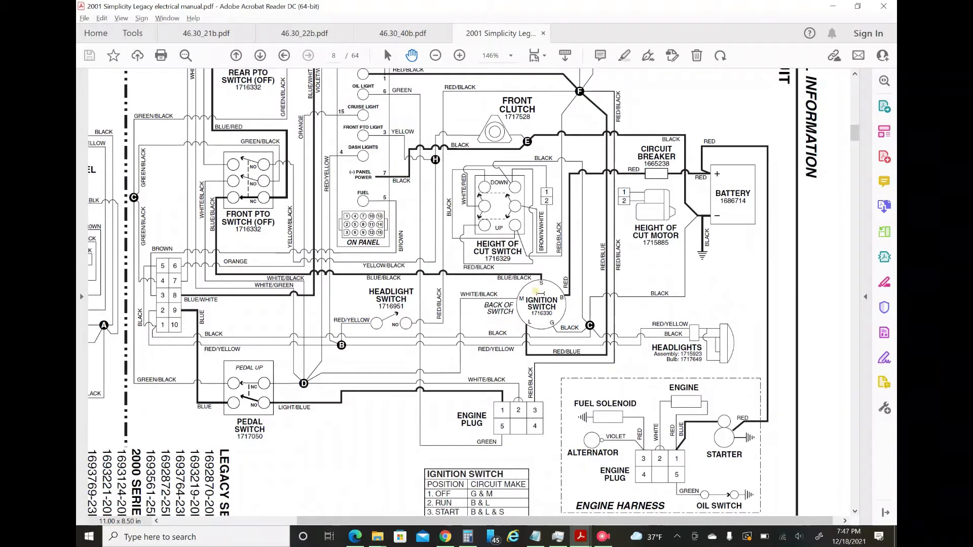
scroll("down", 3)
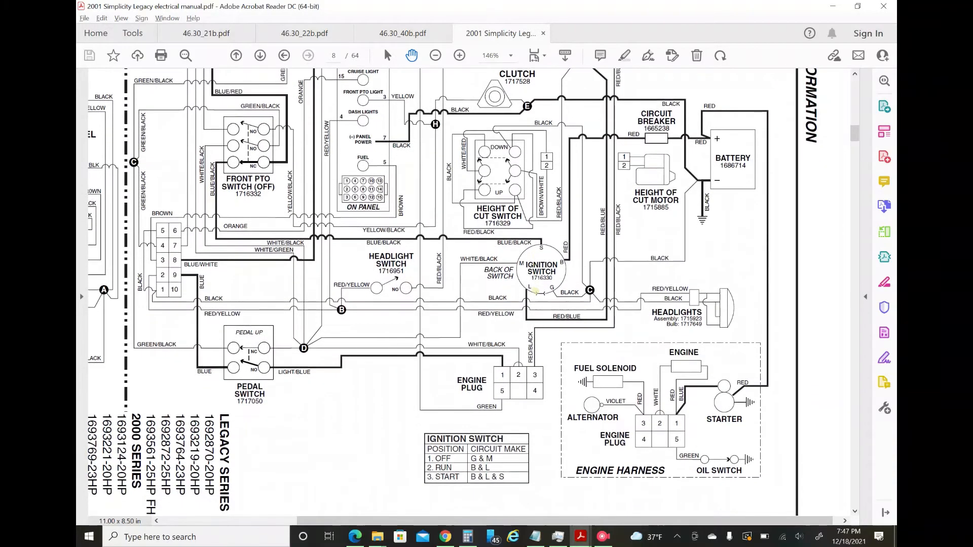
mouse_move(554, 313)
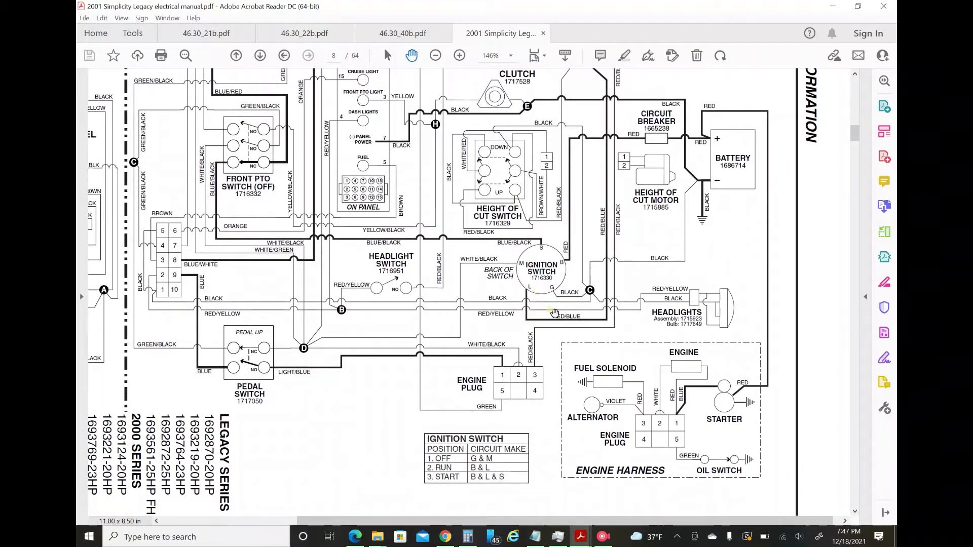
mouse_move(561, 270)
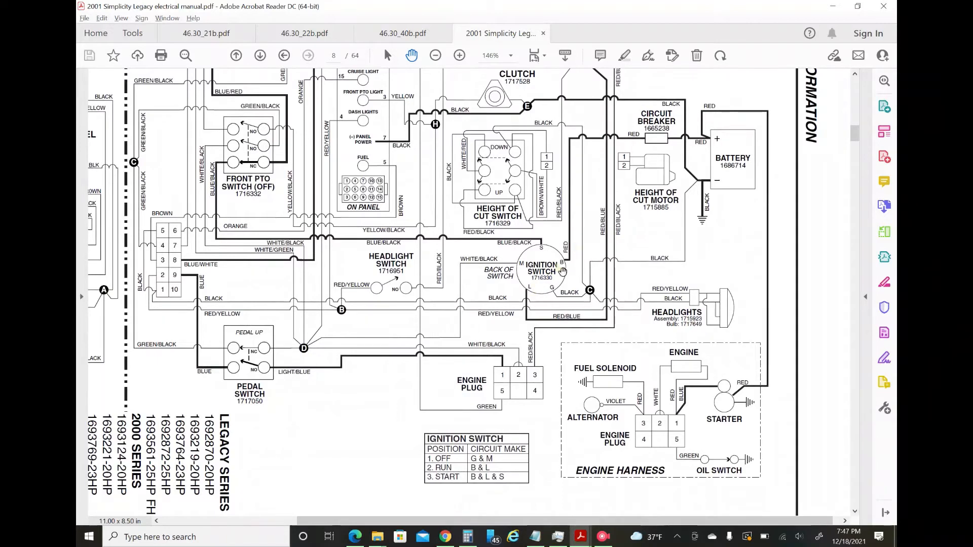
mouse_move(590, 138)
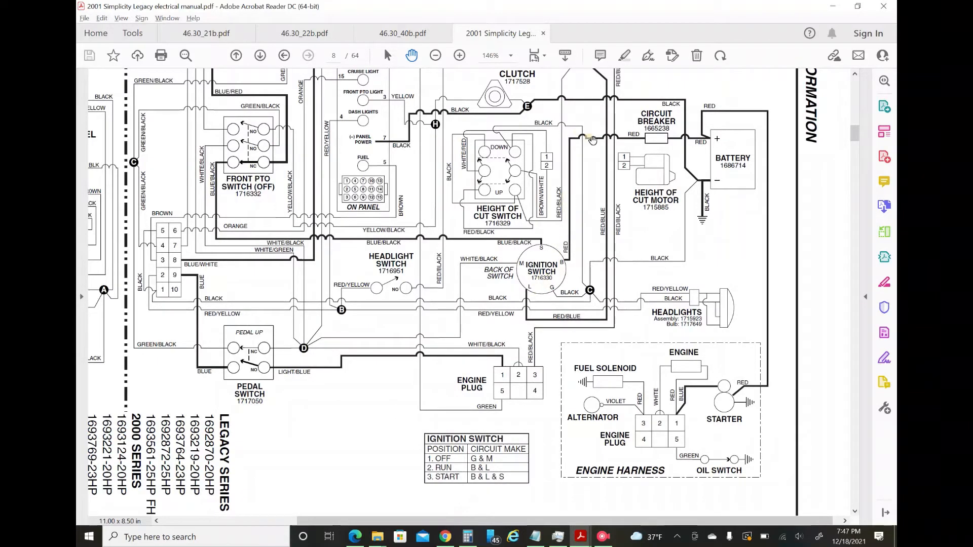
mouse_move(726, 145)
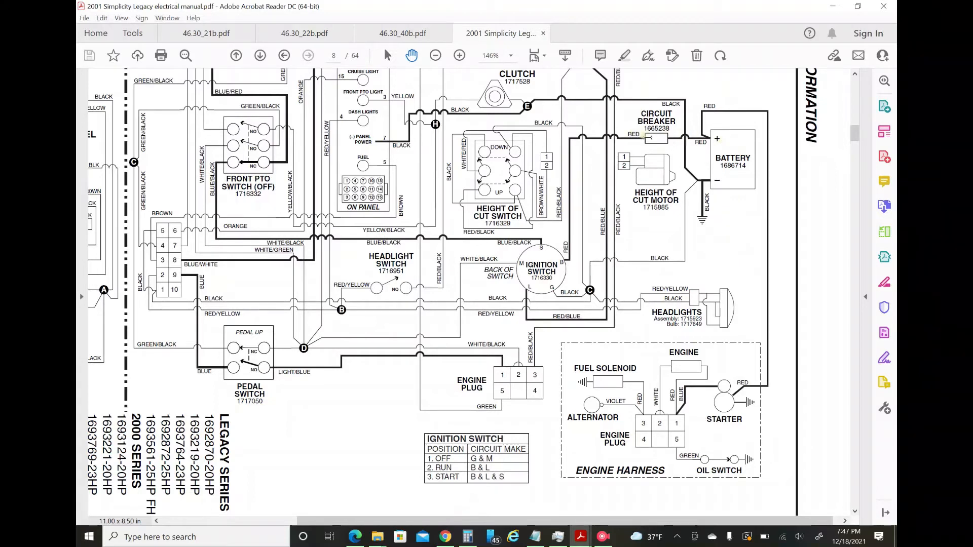
mouse_move(571, 252)
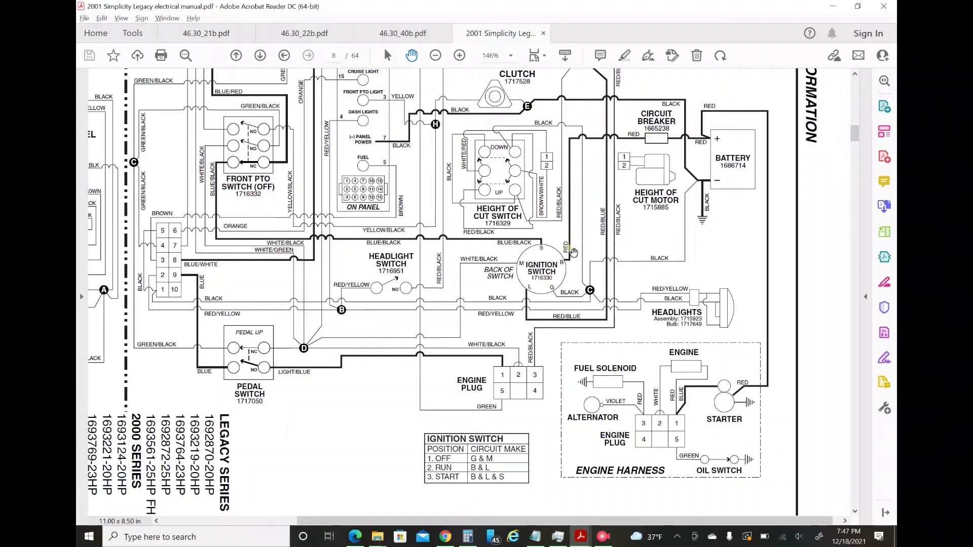
mouse_move(522, 284)
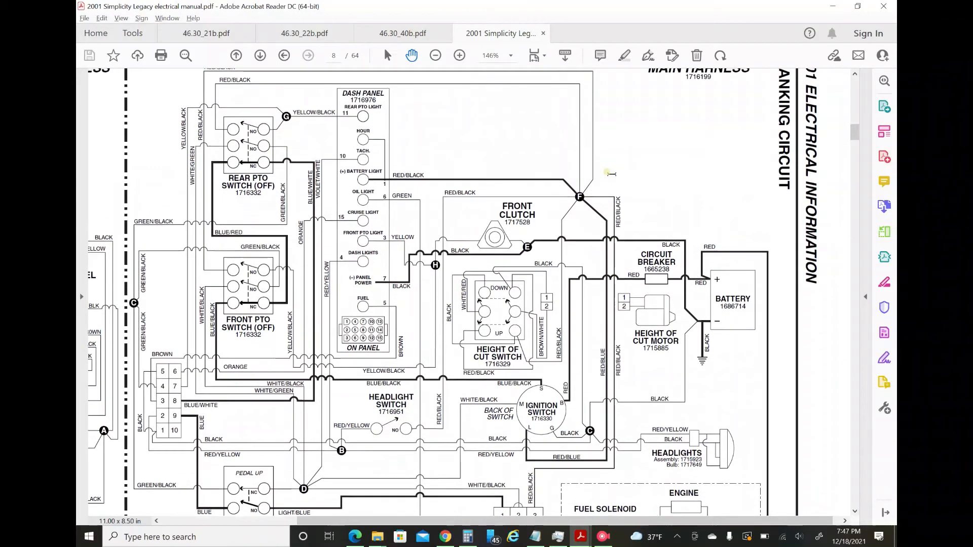
mouse_move(365, 179)
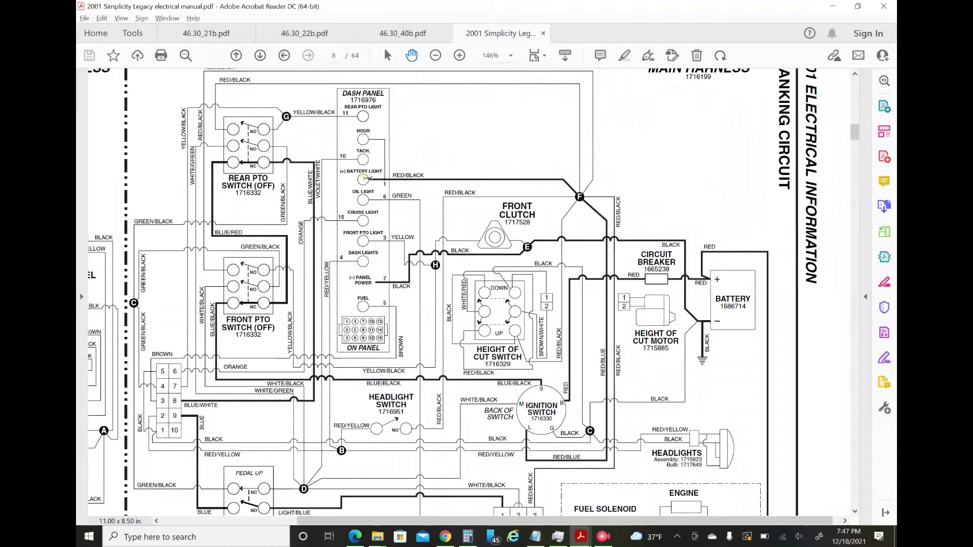
mouse_move(434, 172)
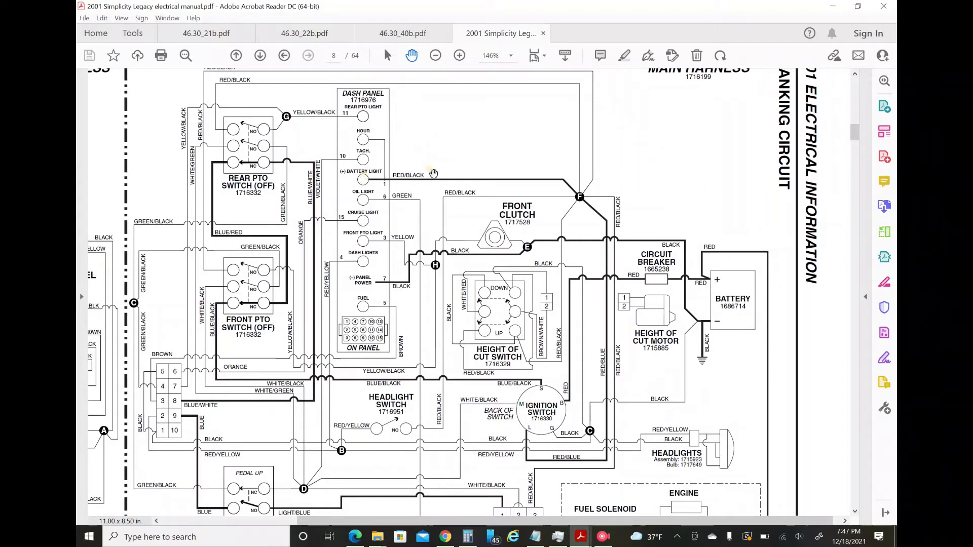
mouse_move(581, 173)
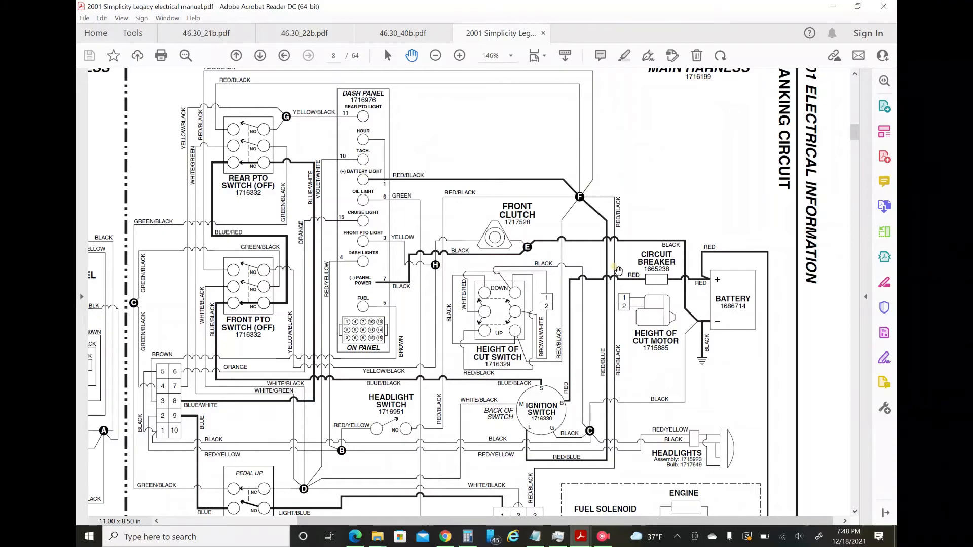
scroll("down", 3)
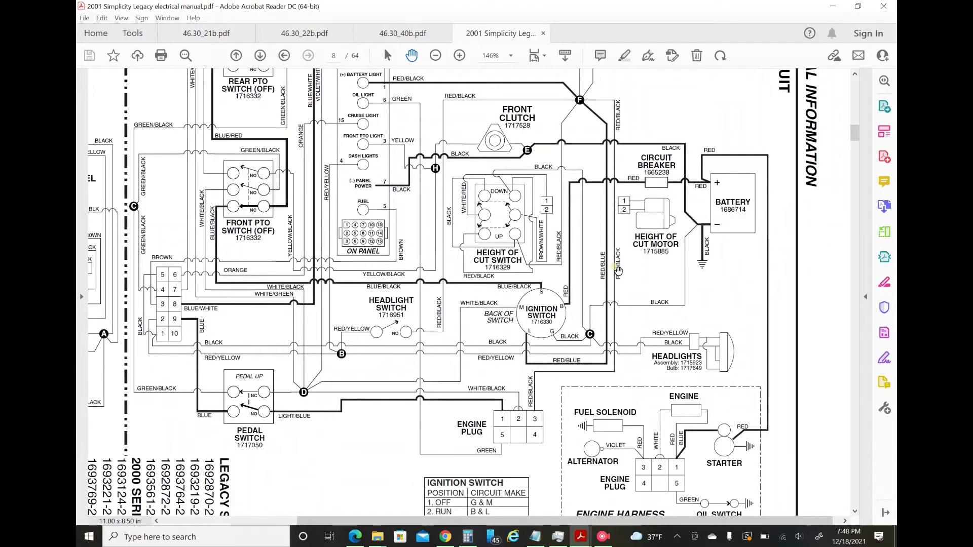
scroll("left", 3)
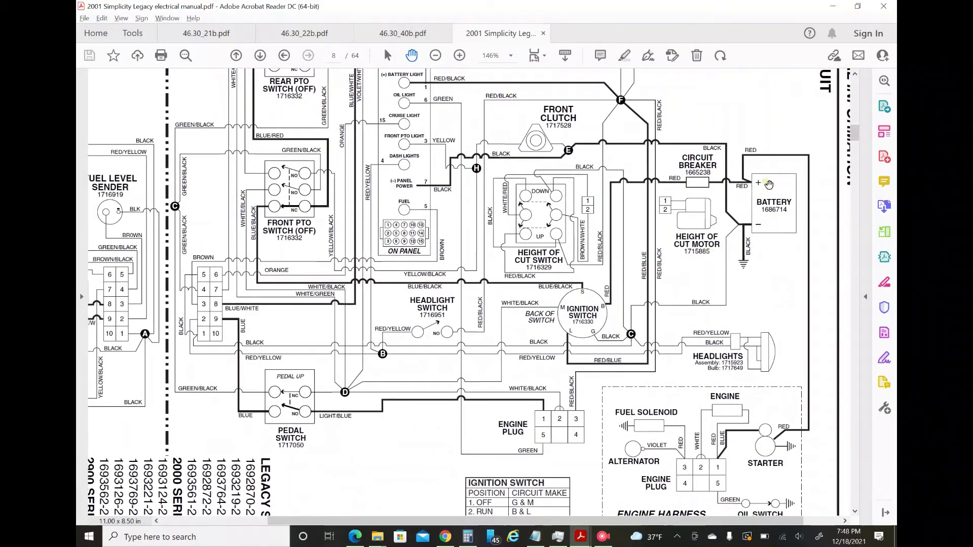
mouse_move(702, 182)
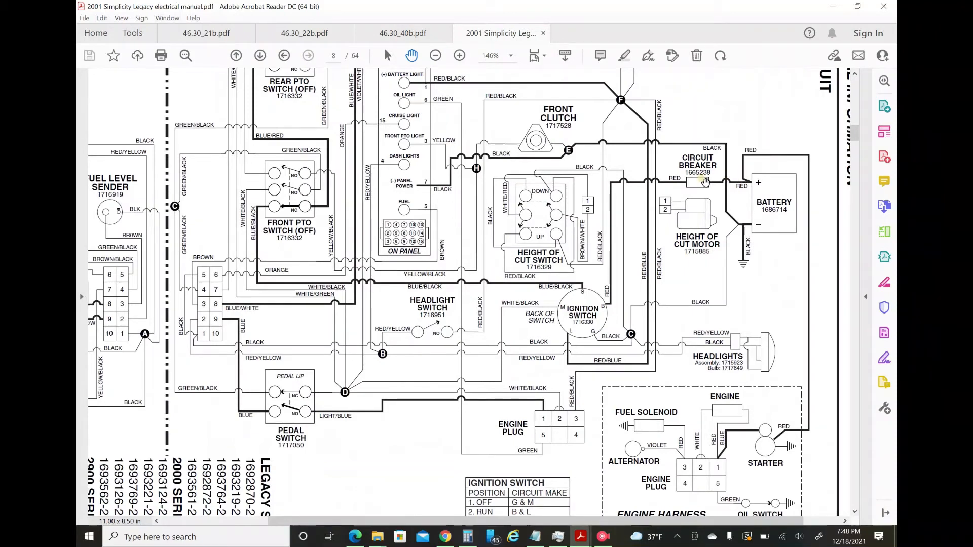
mouse_move(605, 308)
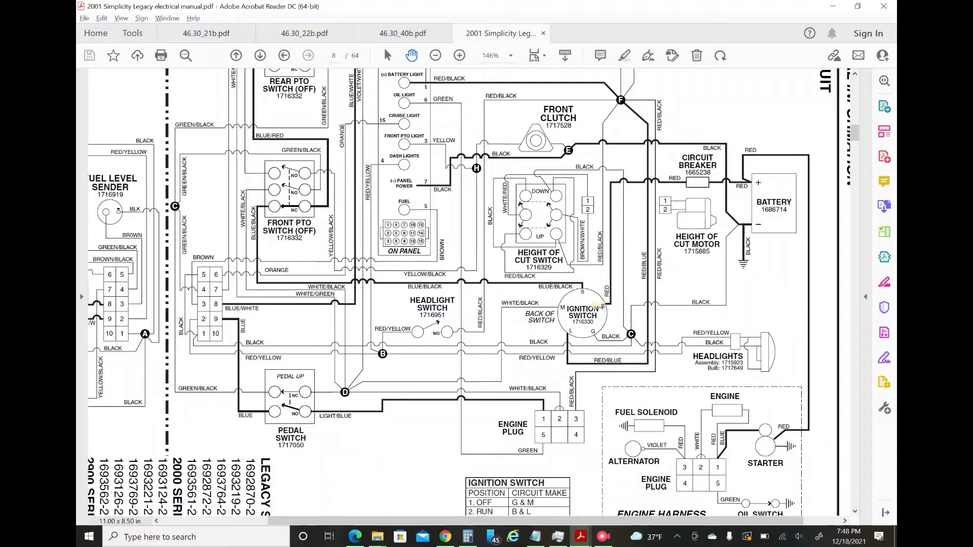
scroll("down", 3)
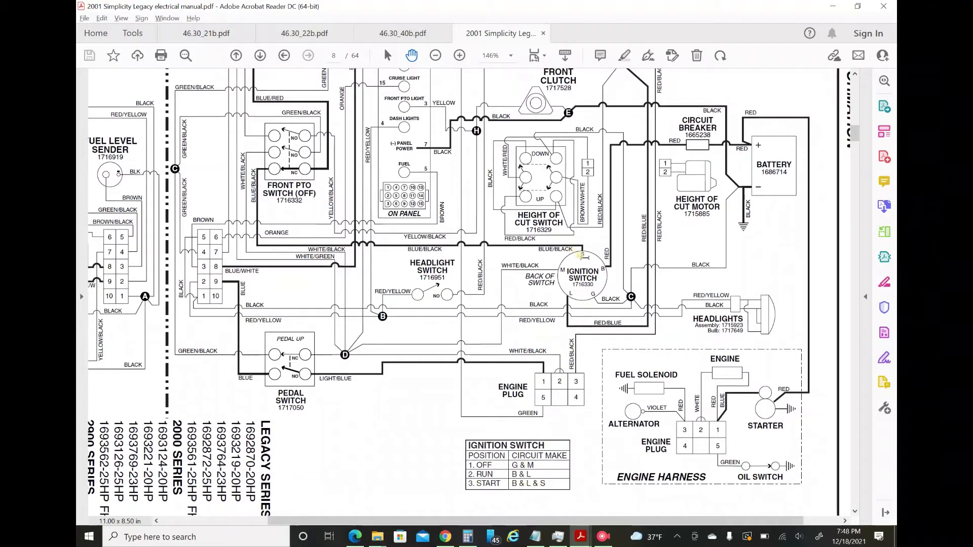
mouse_move(475, 242)
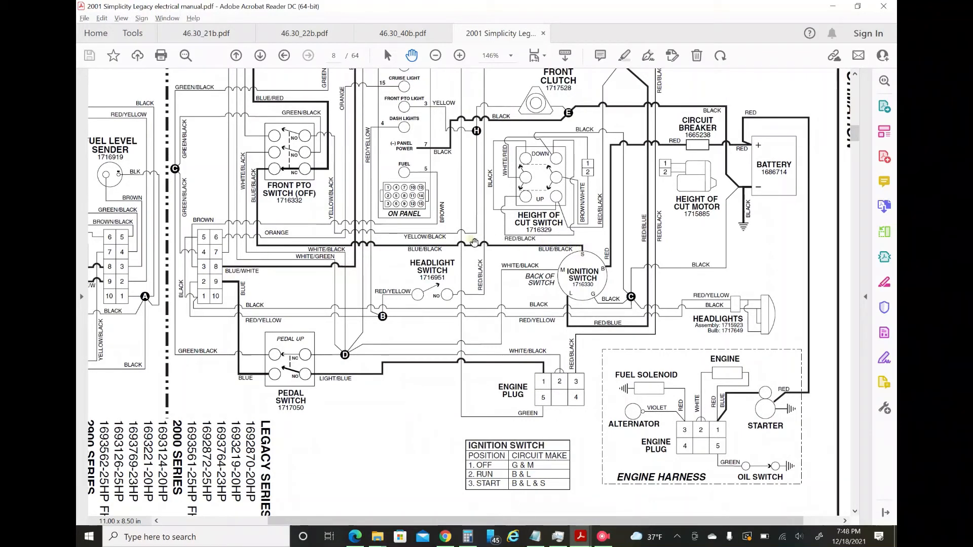
mouse_move(247, 225)
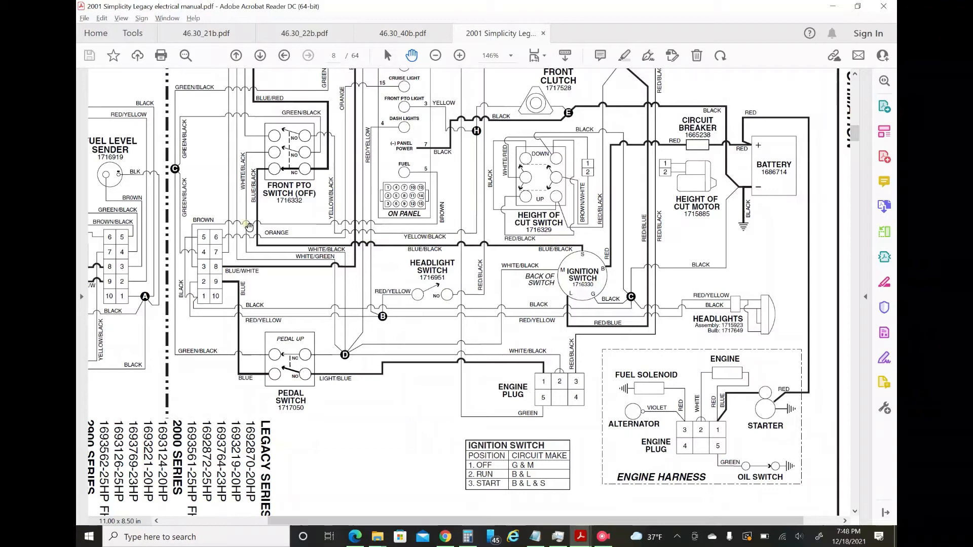
scroll("up", 3)
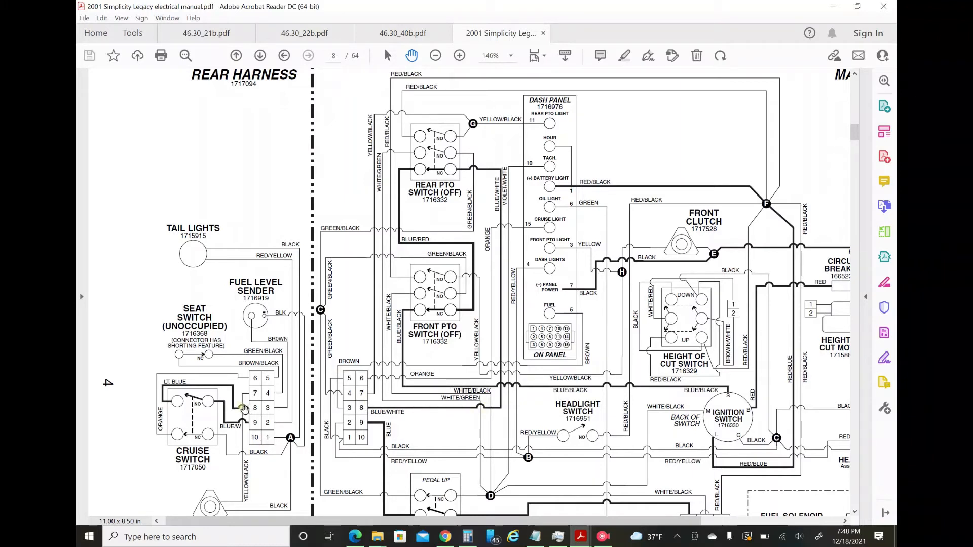
mouse_move(205, 398)
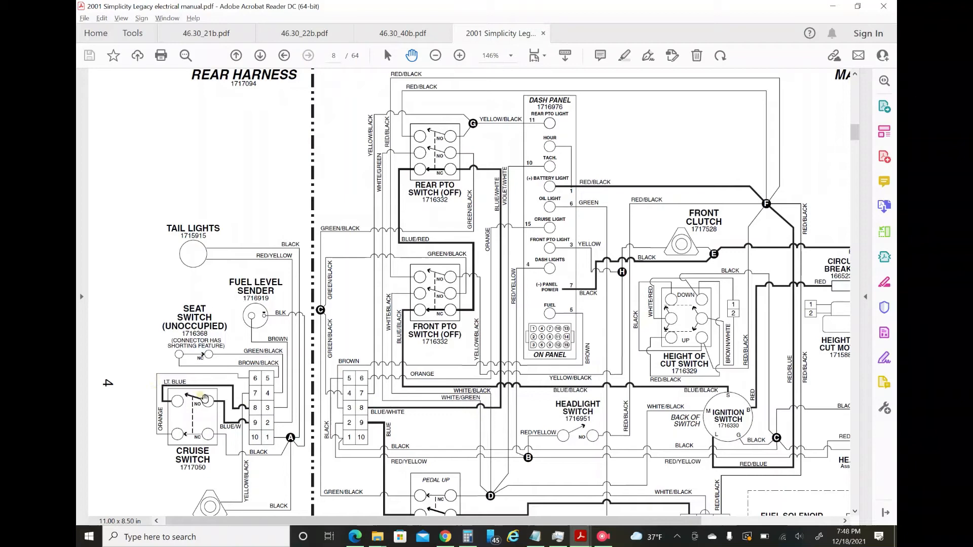
mouse_move(174, 401)
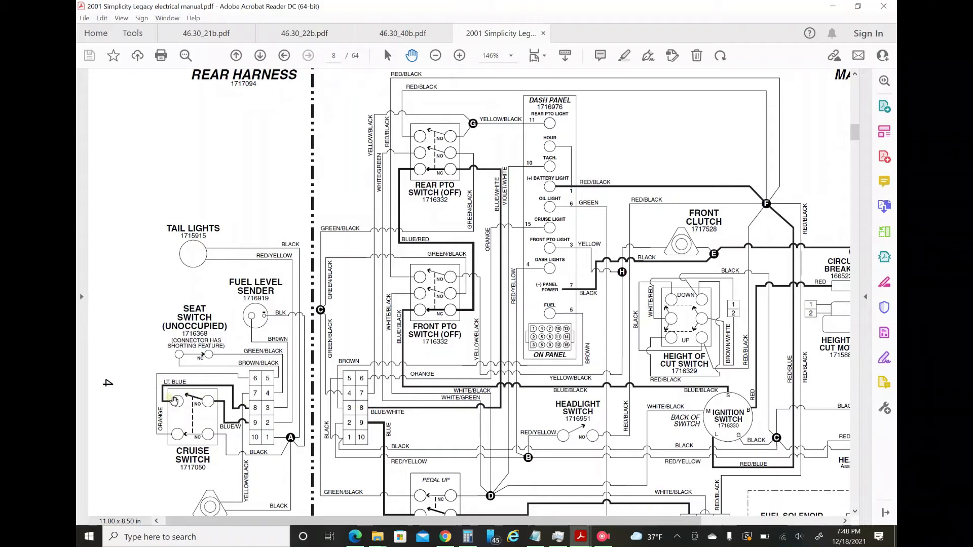
mouse_move(384, 410)
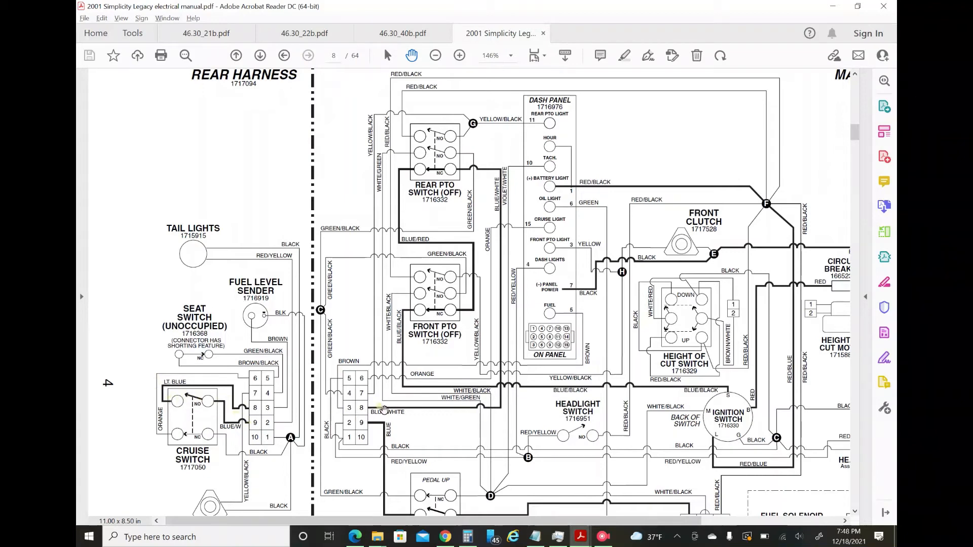
scroll("down", 3)
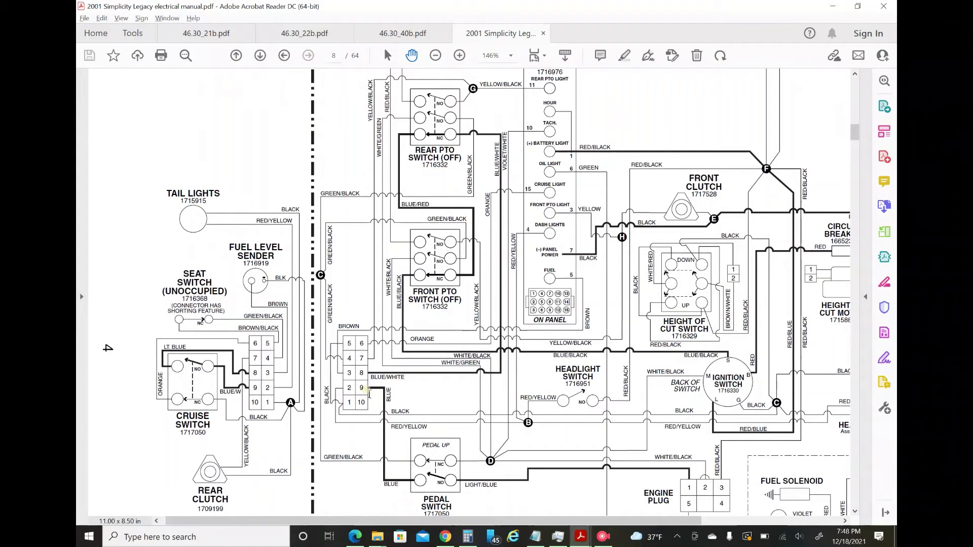
scroll("down", 3)
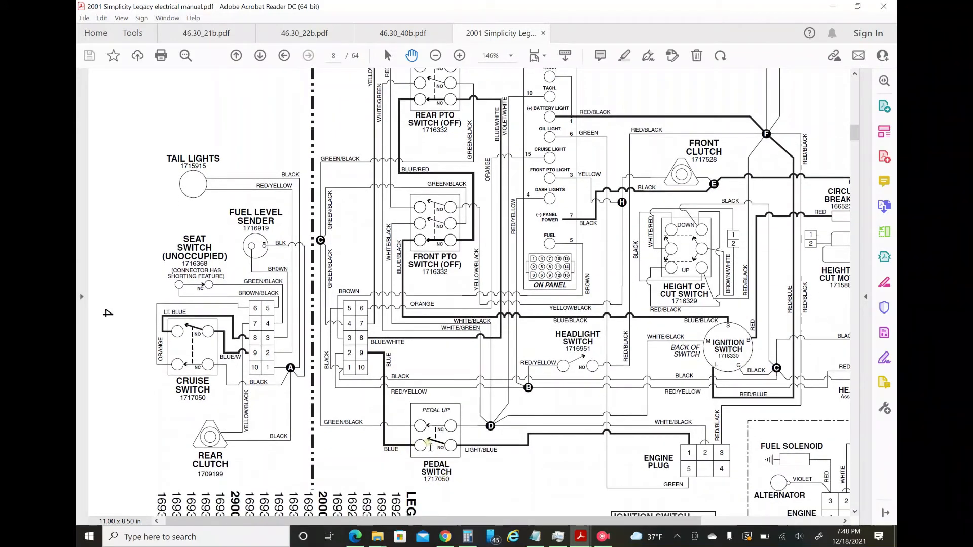
mouse_move(506, 450)
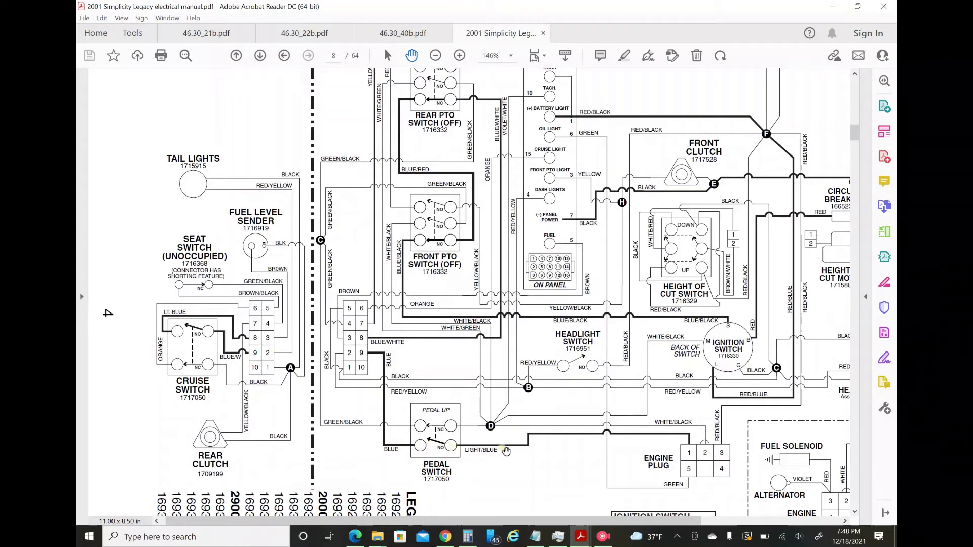
mouse_move(686, 451)
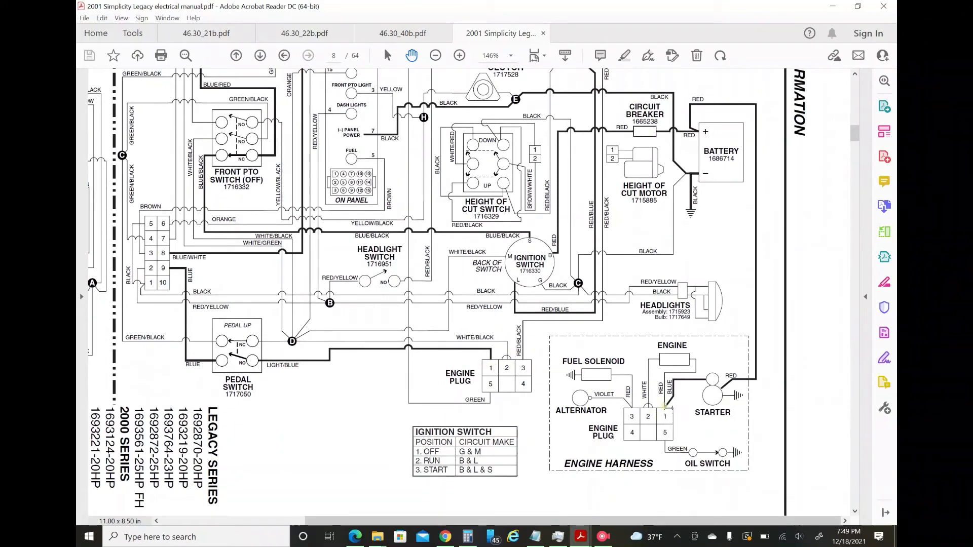
mouse_move(710, 381)
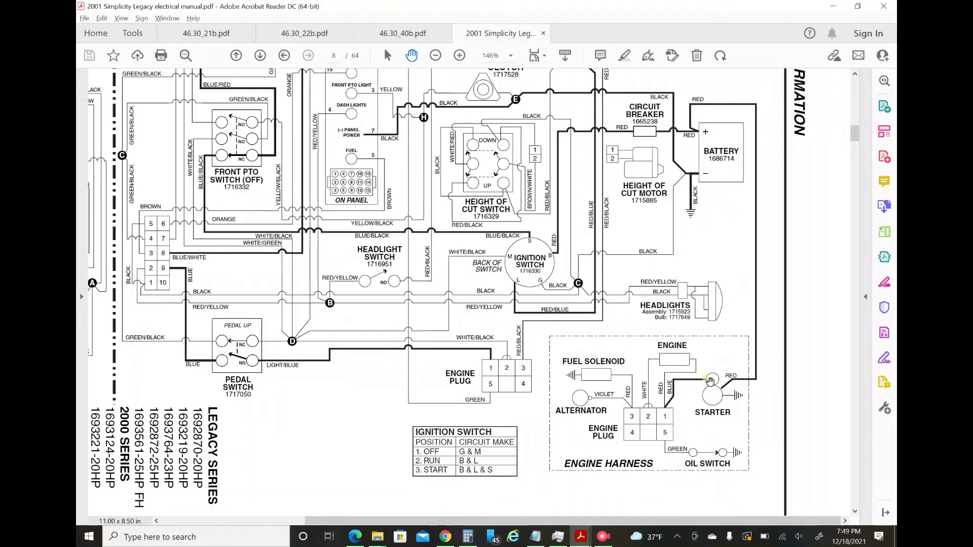
mouse_move(567, 334)
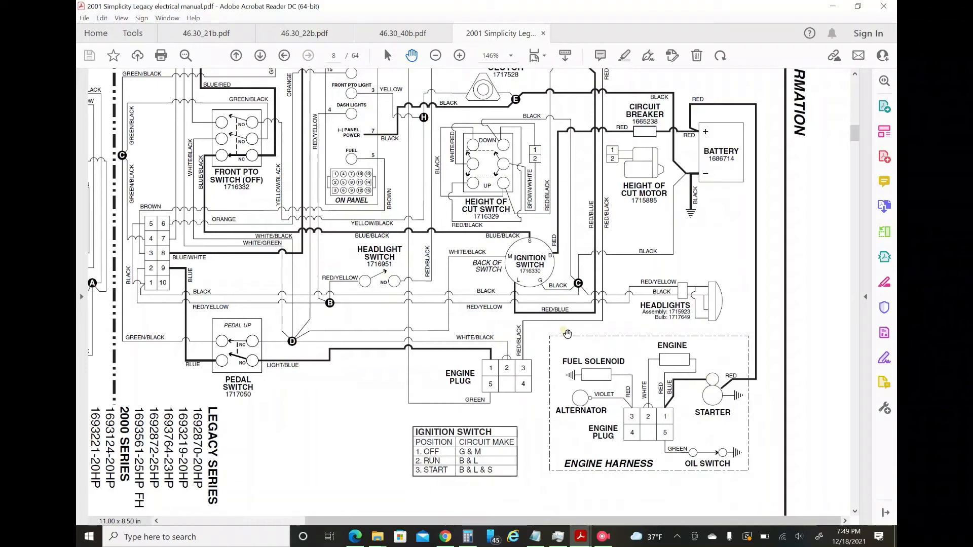
mouse_move(485, 333)
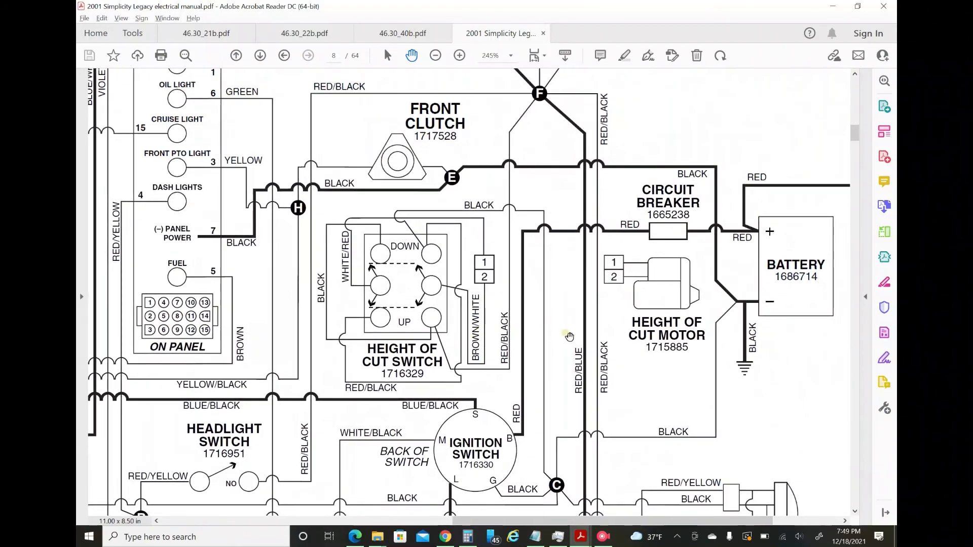
mouse_move(702, 238)
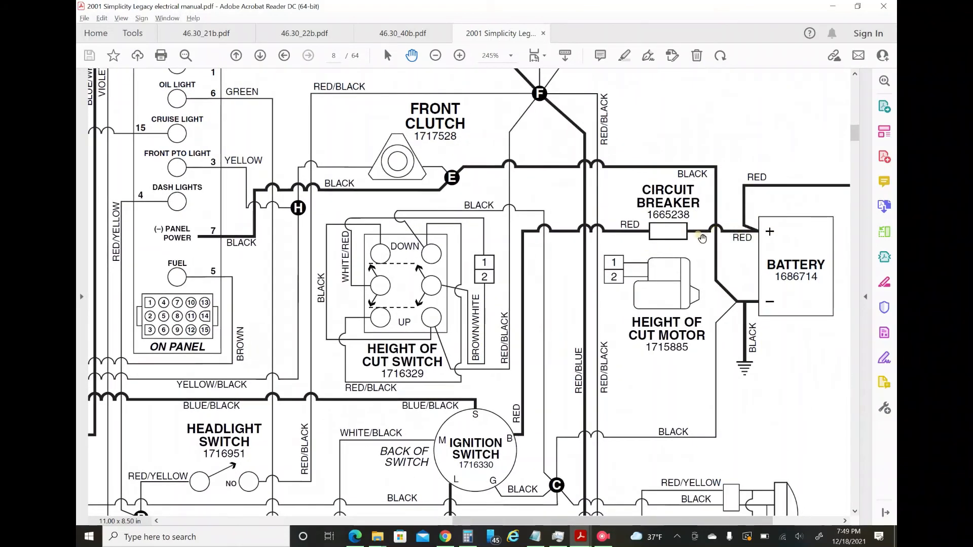
scroll("down", 3)
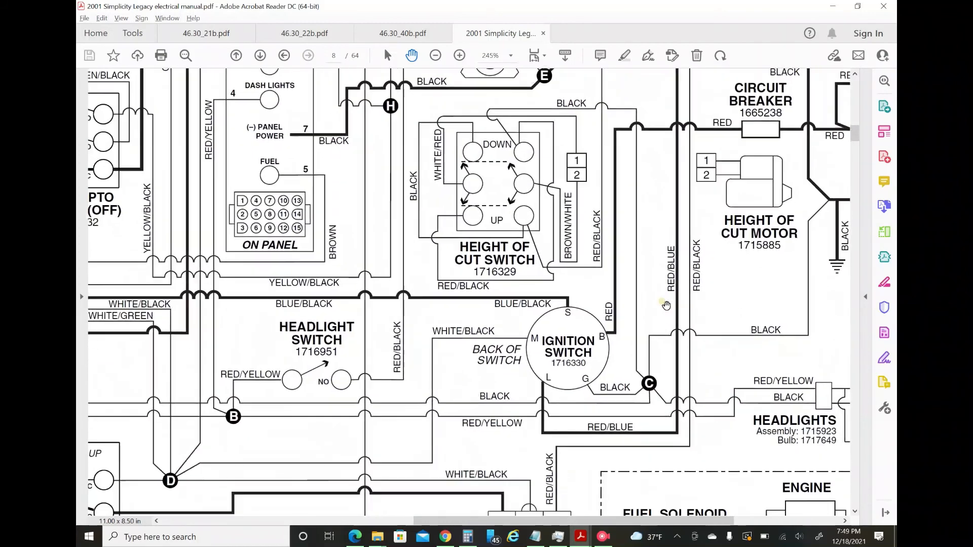
left_click(434, 55)
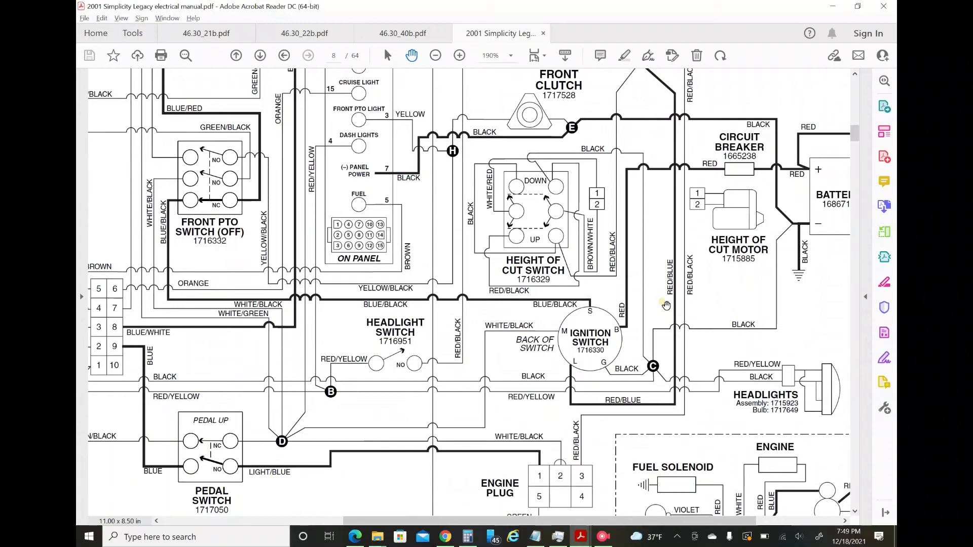
mouse_move(586, 293)
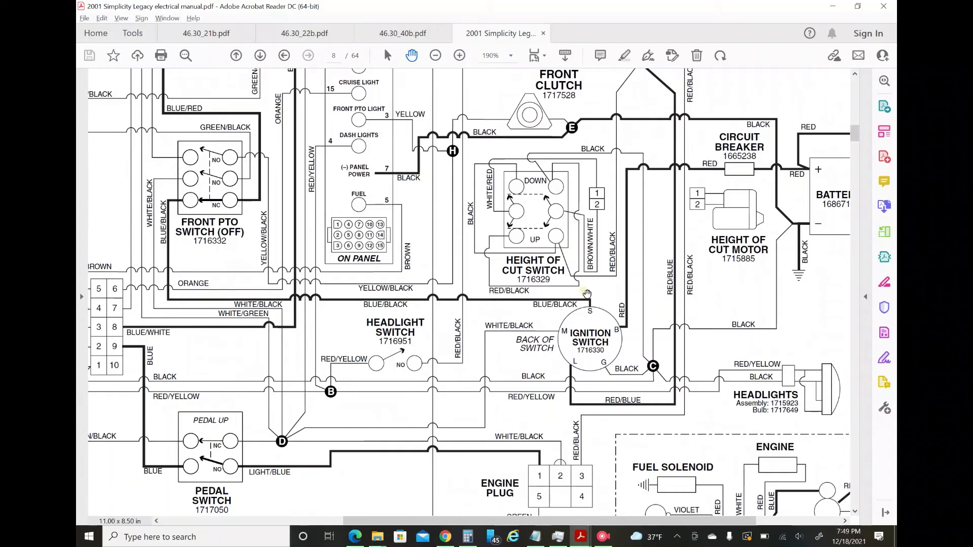
mouse_move(584, 295)
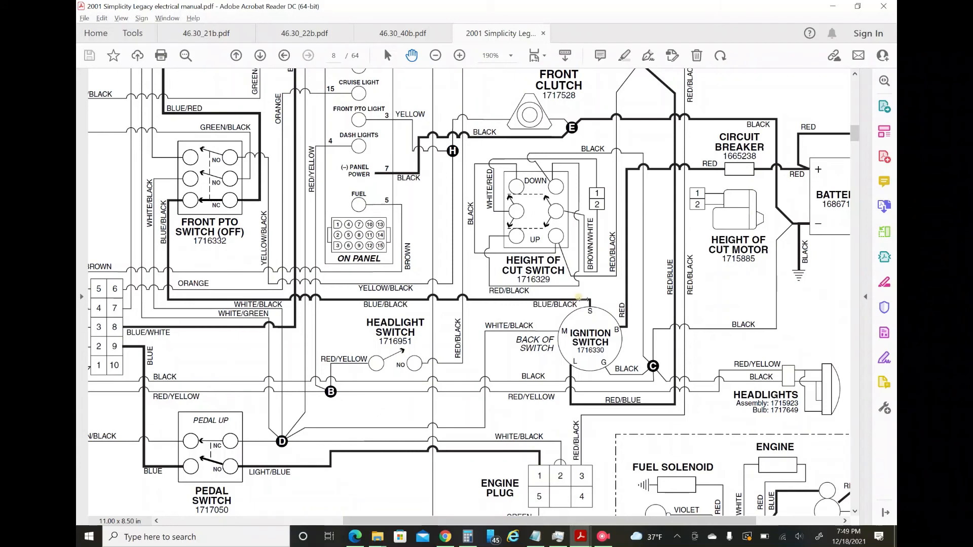
mouse_move(625, 335)
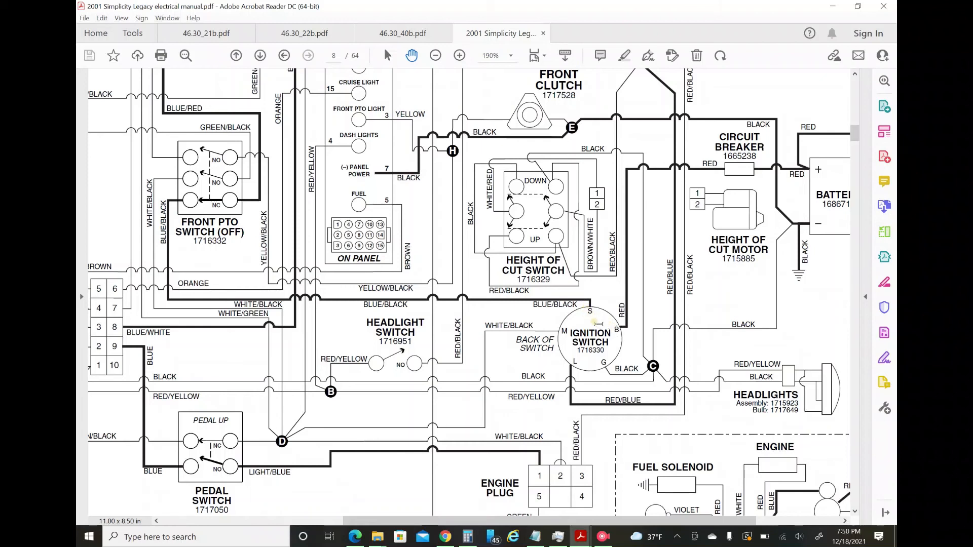
mouse_move(580, 304)
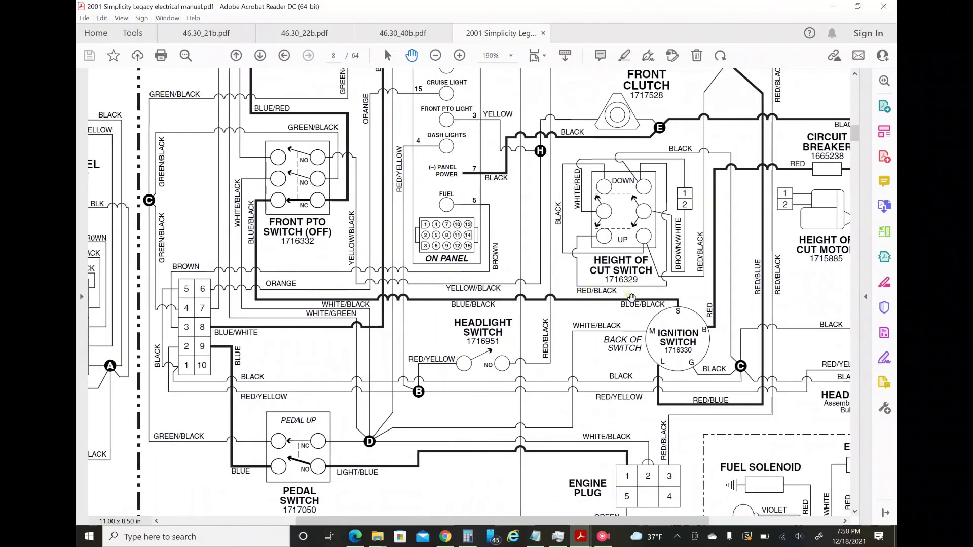
mouse_move(282, 206)
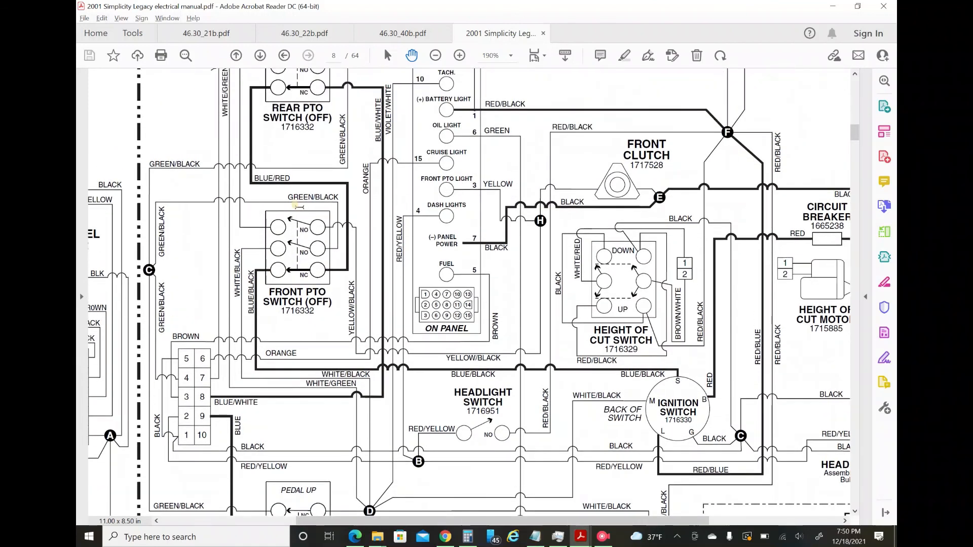
scroll("down", 3)
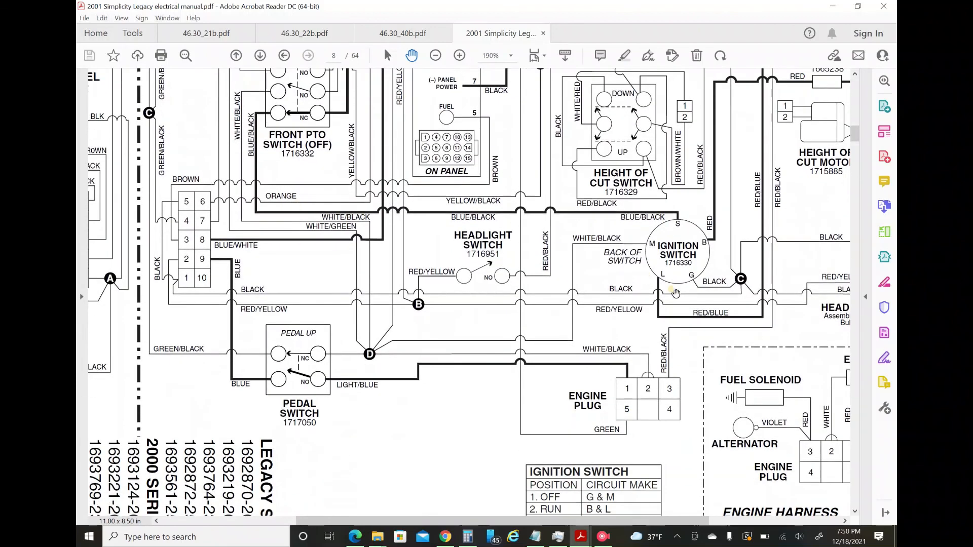